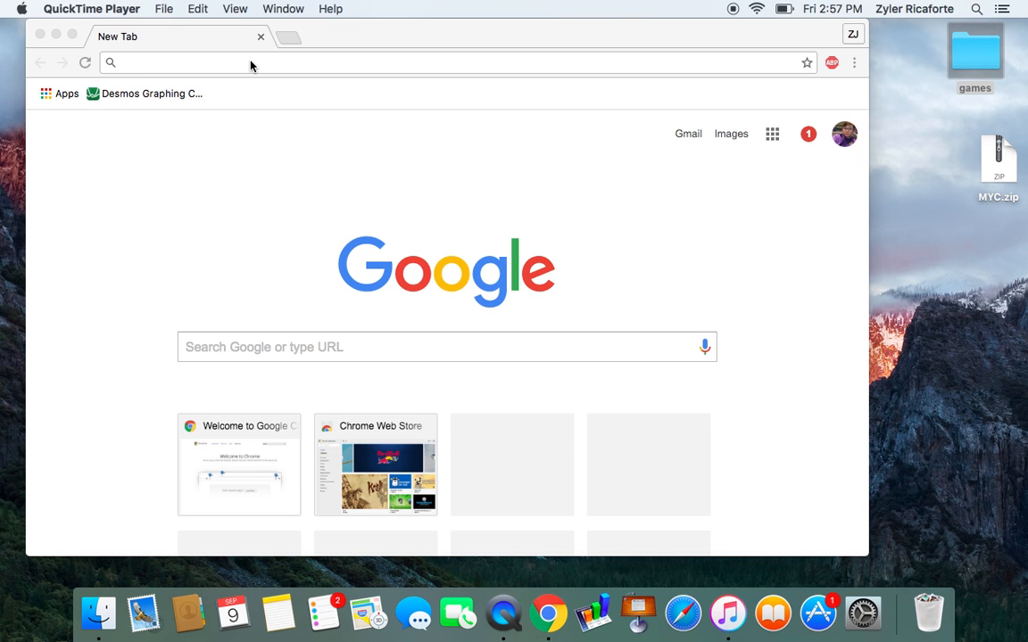
{"action": "mouse_move", "coordinate": [205, 96]}
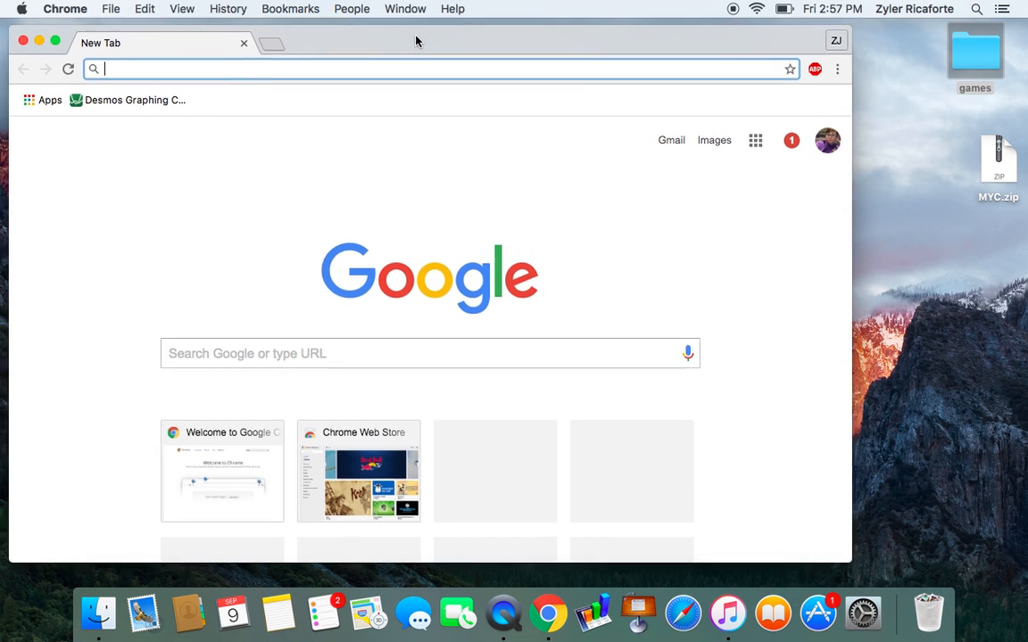
{"action": "mouse_move", "coordinate": [728, 614]}
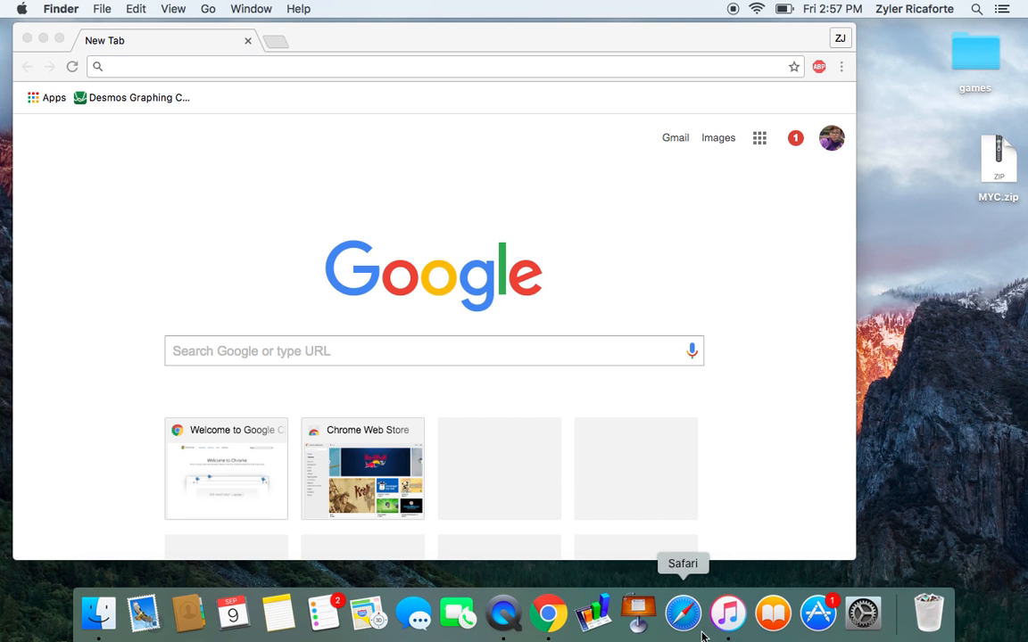
{"action": "mouse_move", "coordinate": [212, 300]}
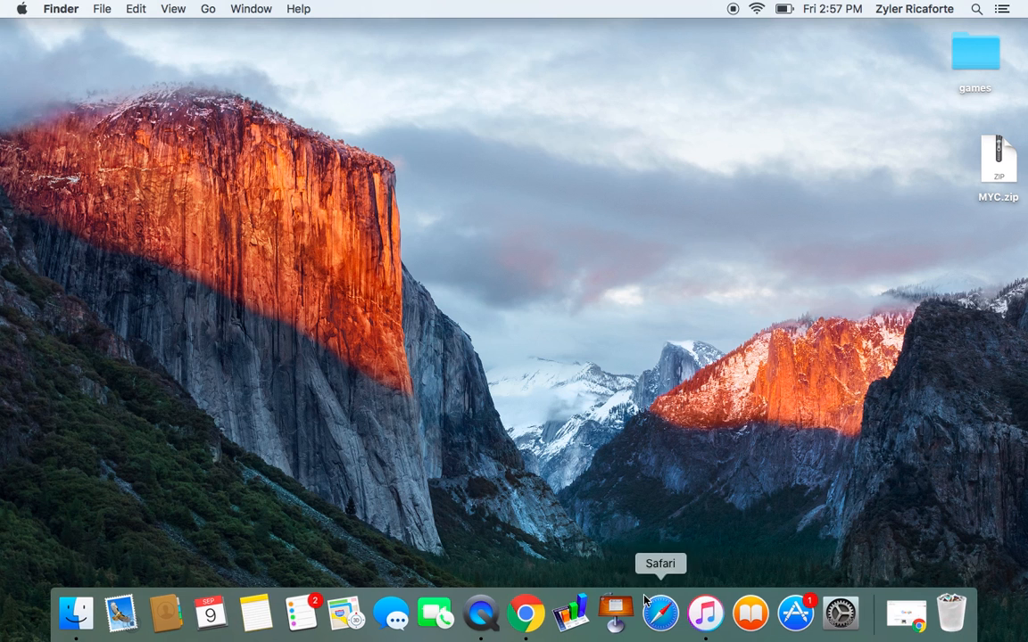
Launch iTunes, show the Apps library and expand the iPad's content categories under Devices.
{"action": "left_click", "coordinate": [703, 614]}
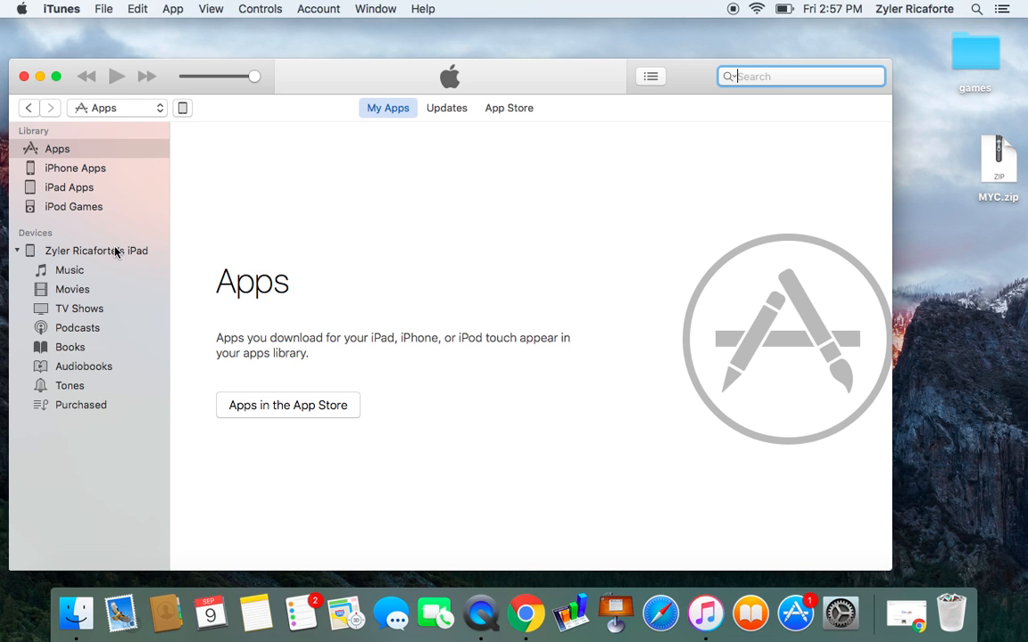
{"action": "left_click", "coordinate": [57, 150]}
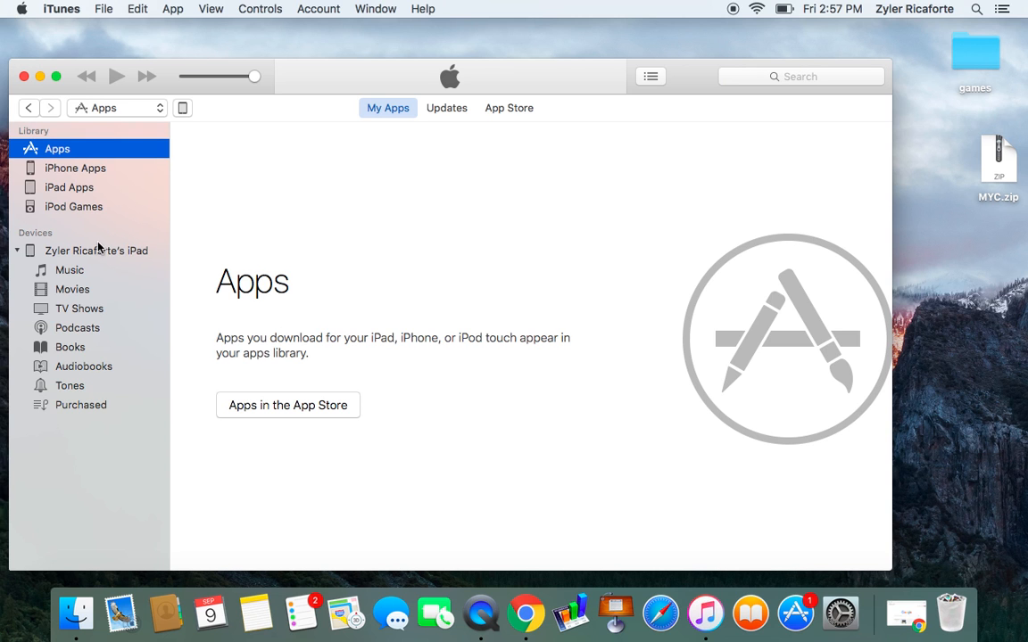
{"action": "left_click", "coordinate": [16, 249]}
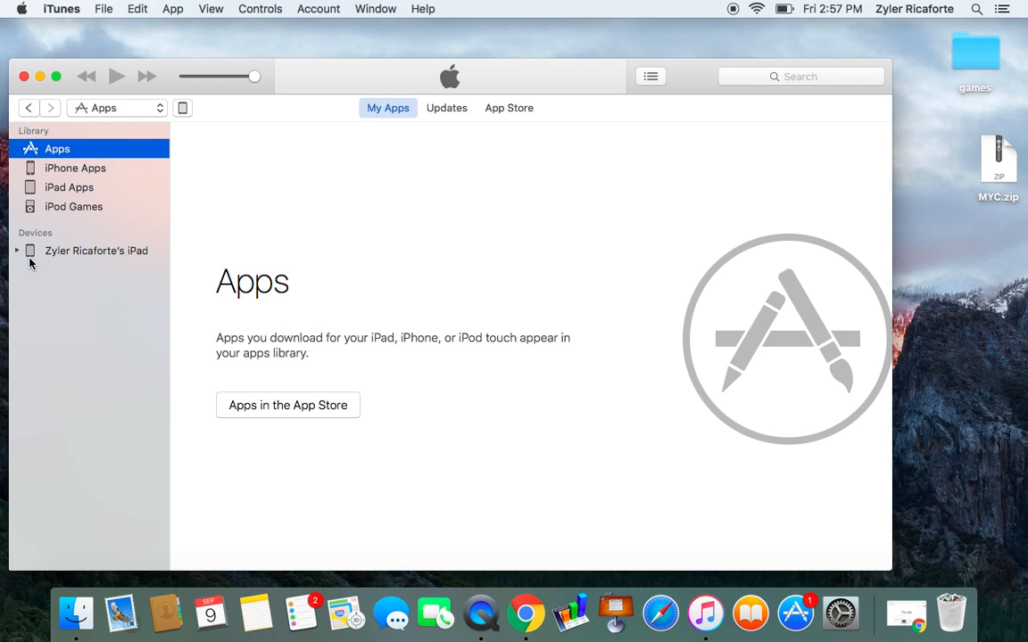
{"action": "left_click", "coordinate": [18, 250]}
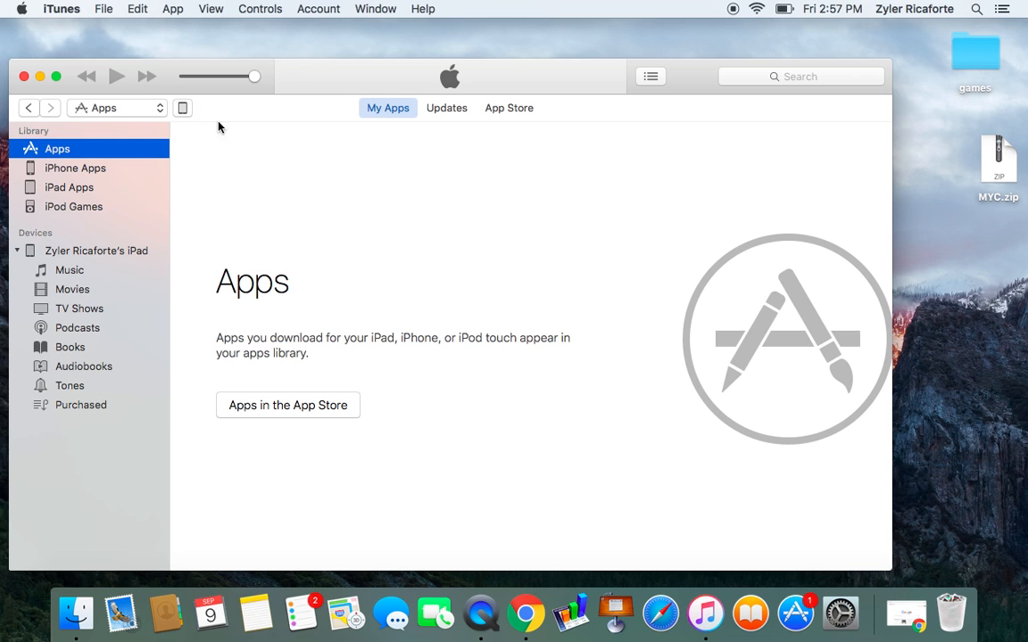
{"action": "mouse_move", "coordinate": [281, 147]}
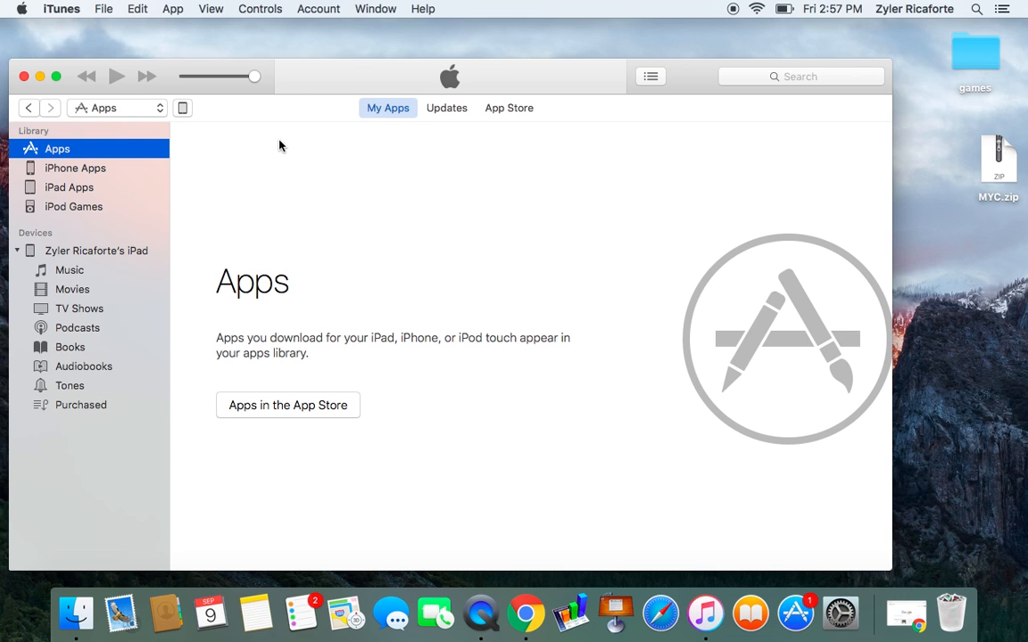
{"action": "mouse_move", "coordinate": [189, 114]}
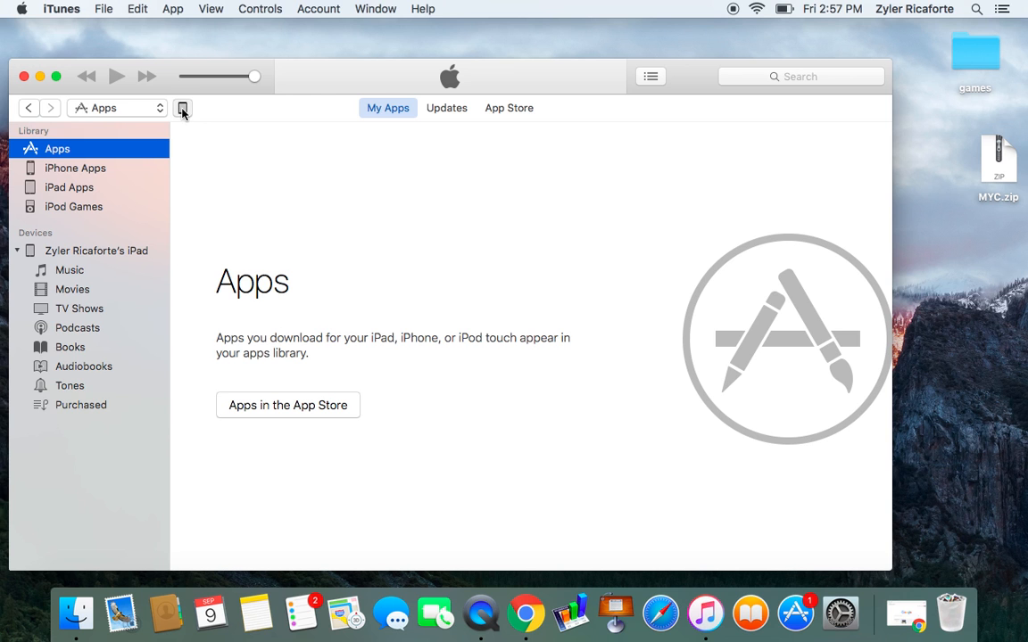
Show the connected iPad's Summary page with its capacity, iOS 9.3.5 status and backups.
{"action": "left_click", "coordinate": [182, 109]}
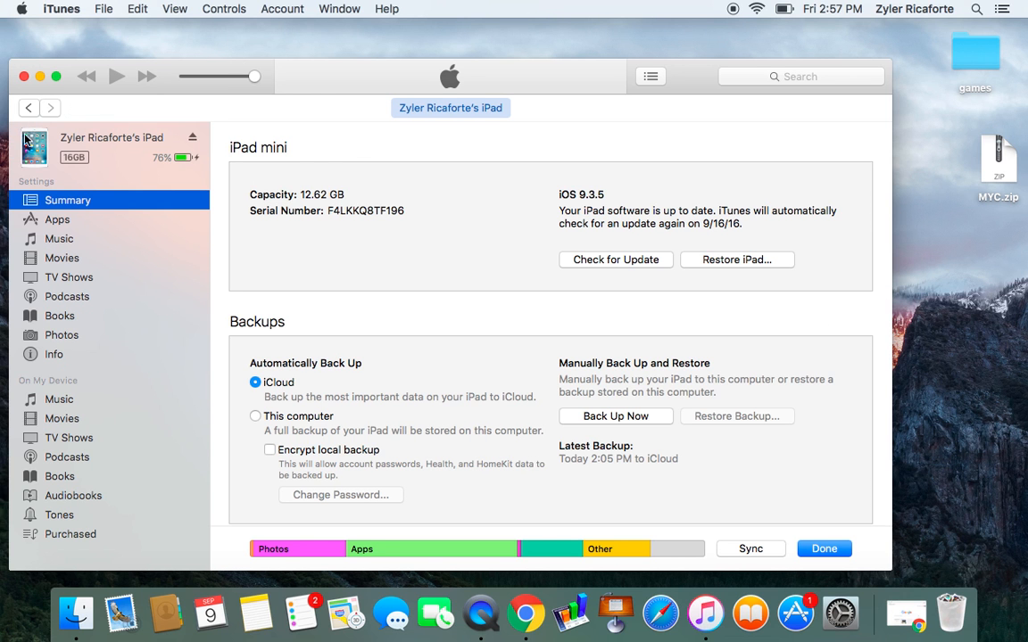
{"action": "mouse_move", "coordinate": [67, 143]}
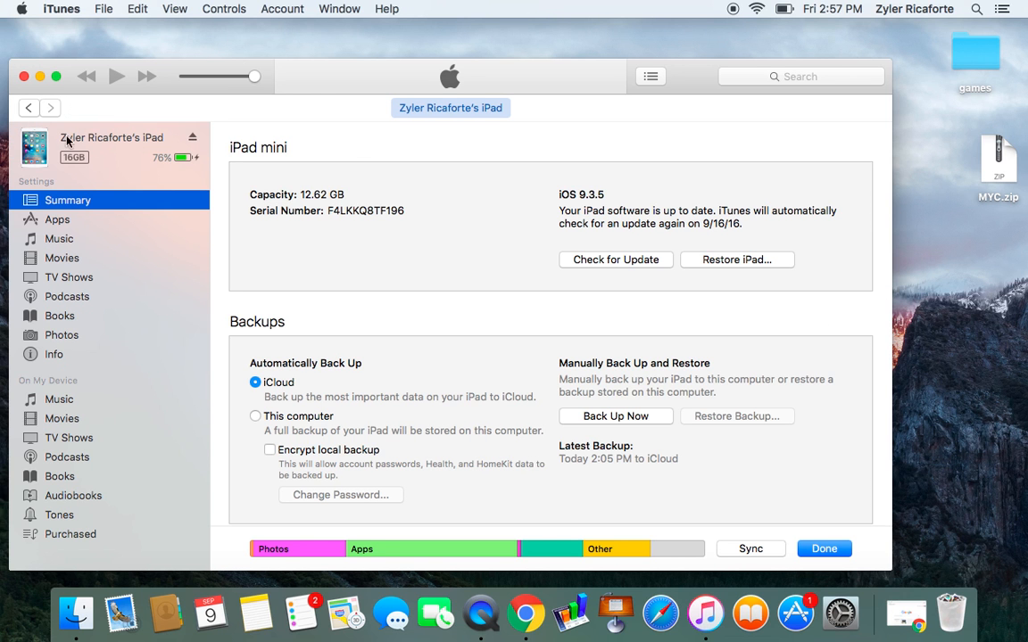
{"action": "mouse_move", "coordinate": [328, 218]}
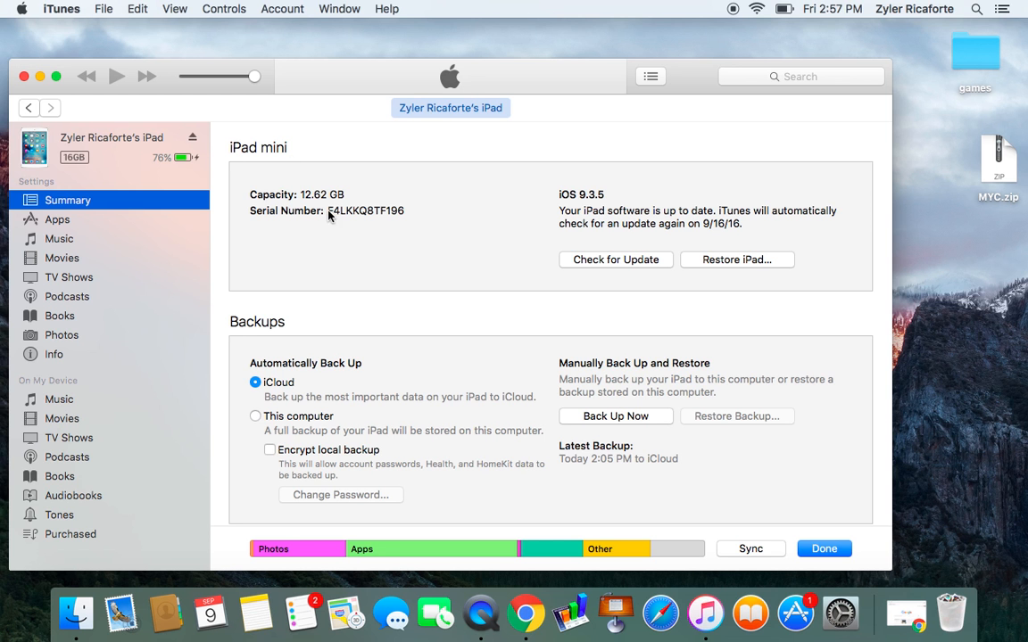
{"action": "scroll", "scroll_direction": "down", "scroll_amount": 3}
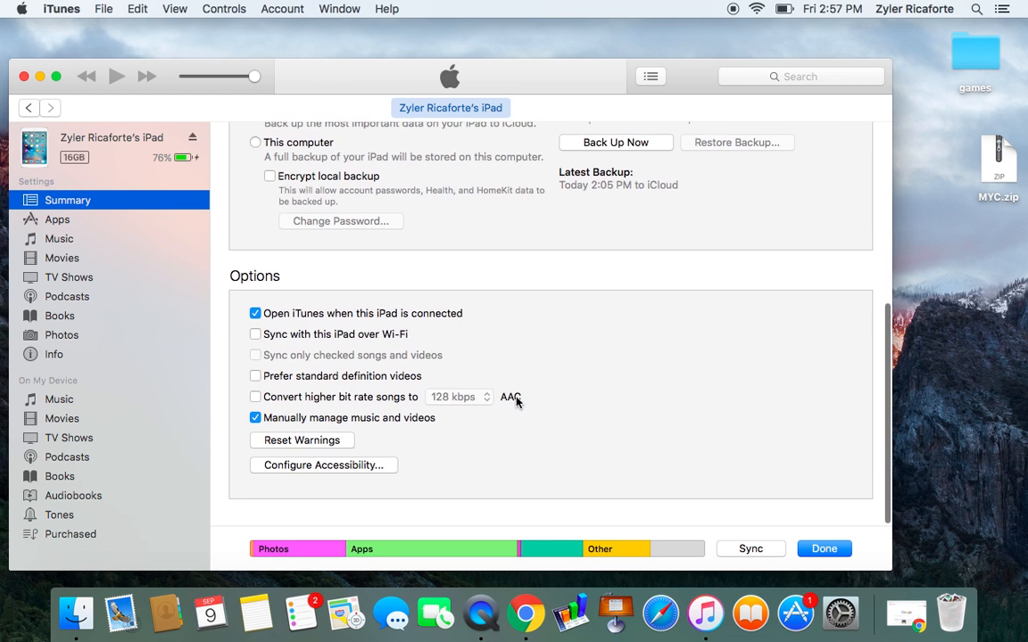
{"action": "scroll", "scroll_direction": "up", "scroll_amount": 3}
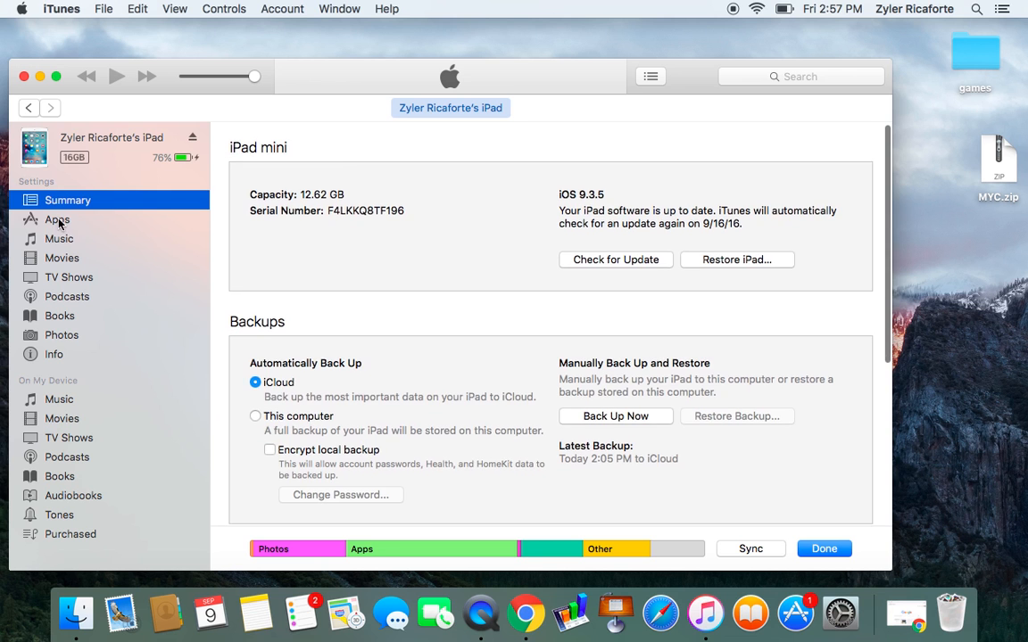
Show the iPad's Apps page and scroll to Minecraft PE's File Sharing documents (games, internal).
{"action": "left_click", "coordinate": [57, 219]}
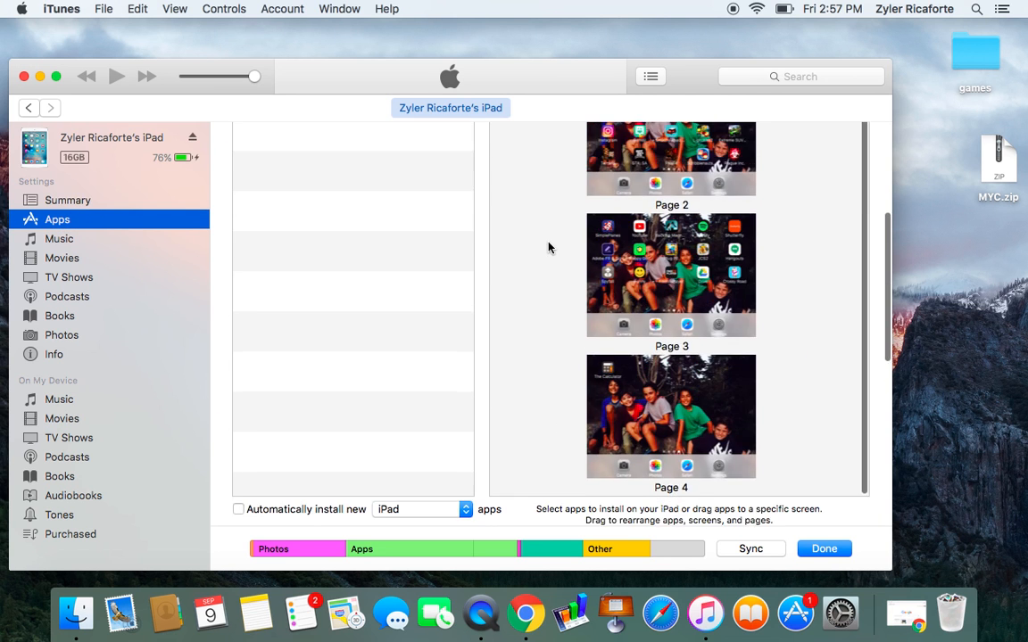
{"action": "scroll", "scroll_direction": "down", "scroll_amount": 3}
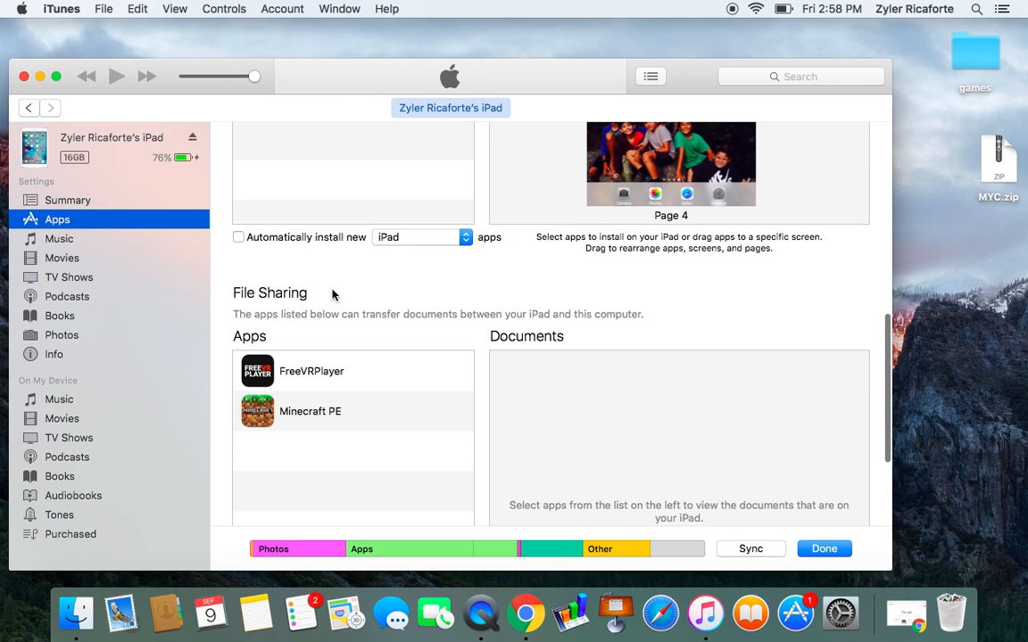
{"action": "scroll", "scroll_direction": "down", "scroll_amount": 3}
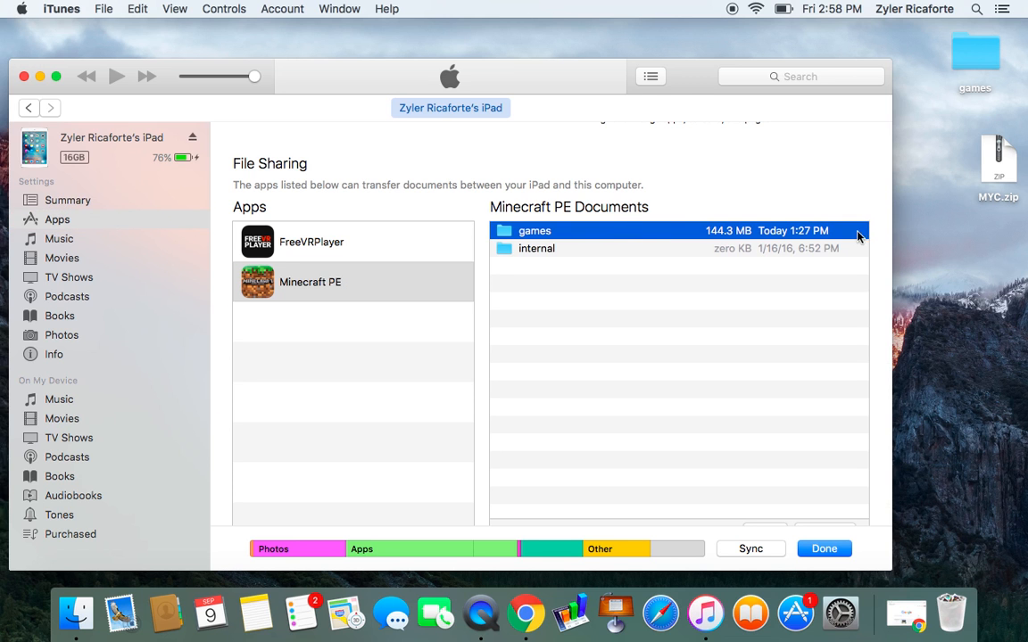
{"action": "mouse_move", "coordinate": [535, 285]}
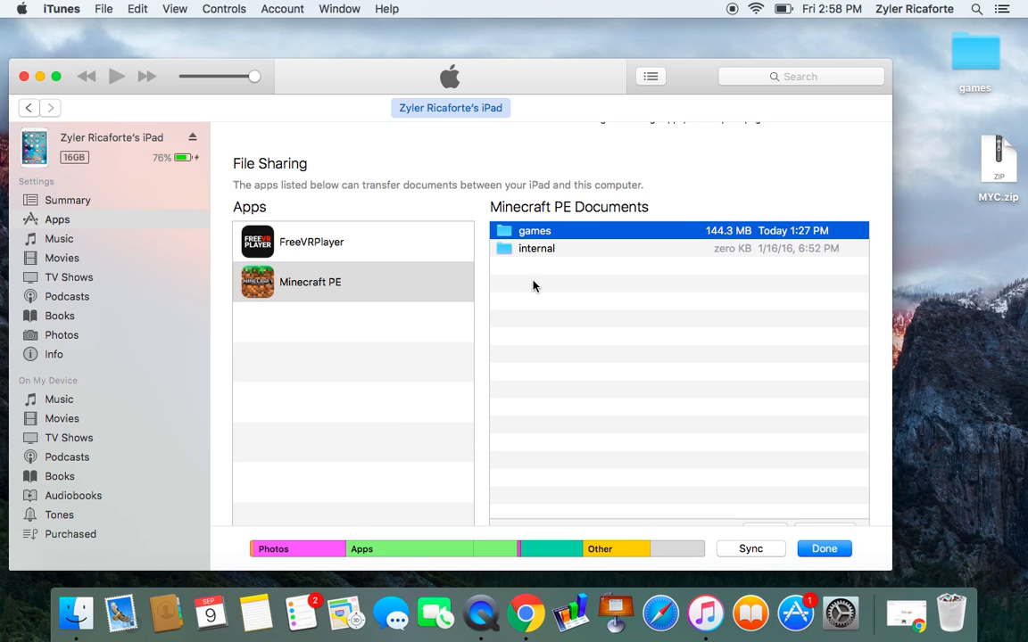
{"action": "mouse_move", "coordinate": [525, 614]}
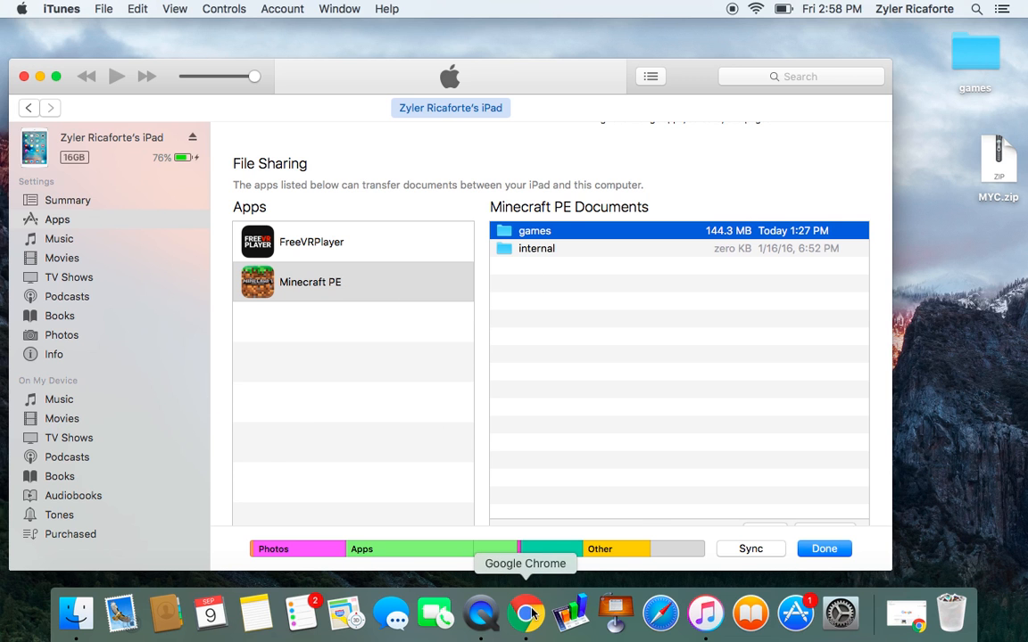
Switch to Chrome and search Google for minecraft pocket edition maps.
{"action": "left_click", "coordinate": [525, 613]}
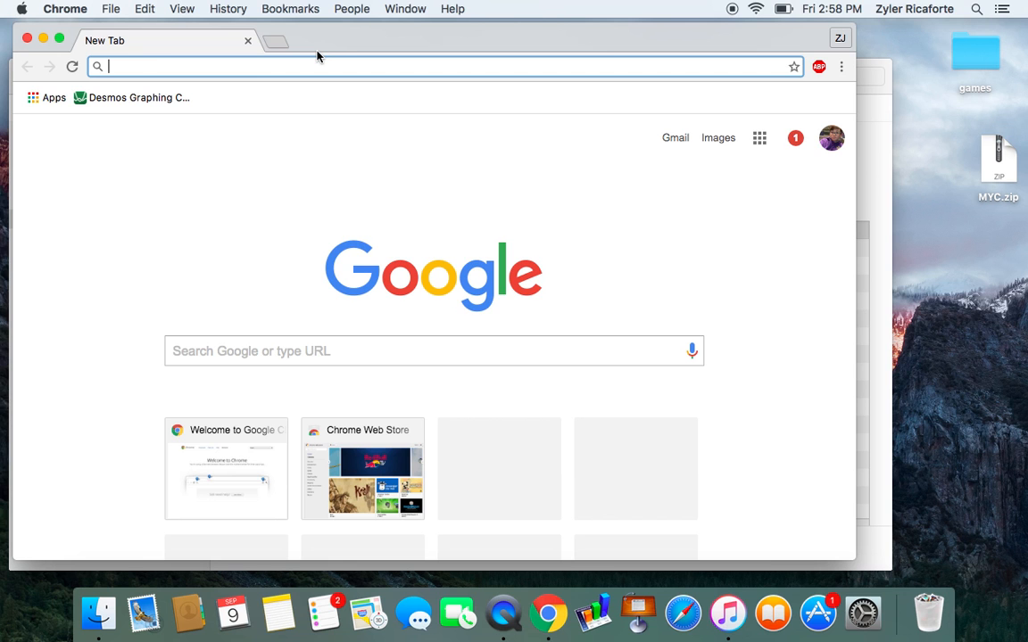
{"action": "type", "text": "minecraft"}
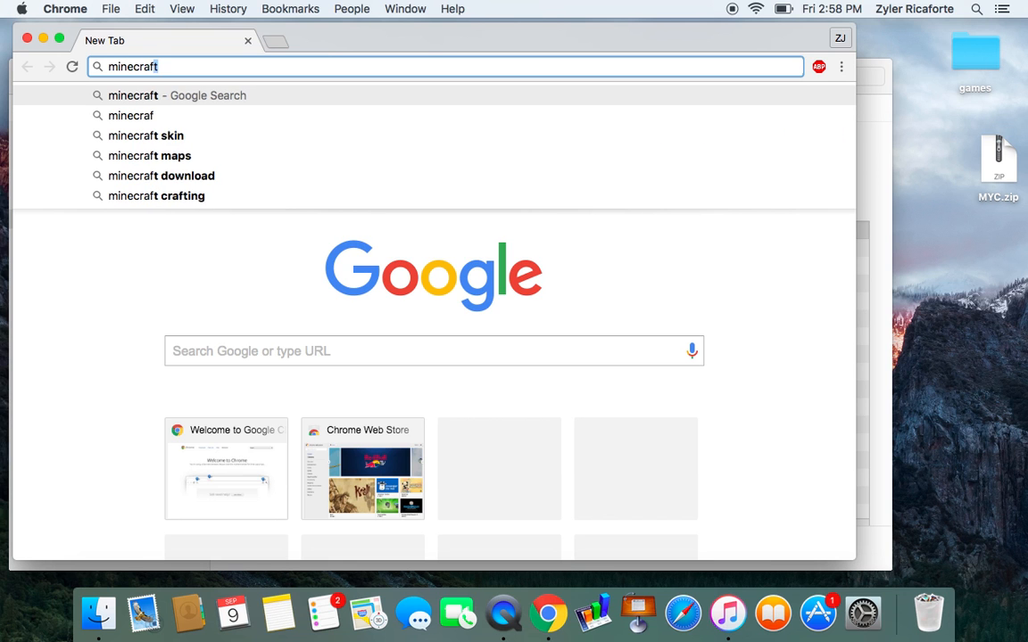
{"action": "type", "text": "pocket d"}
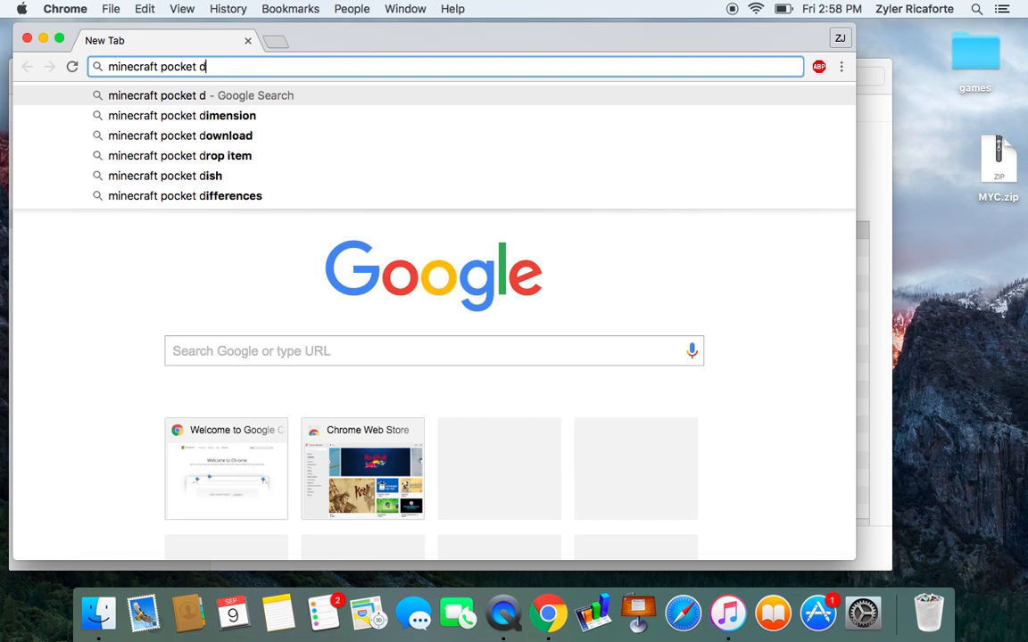
{"action": "type", "text": "edition apk"}
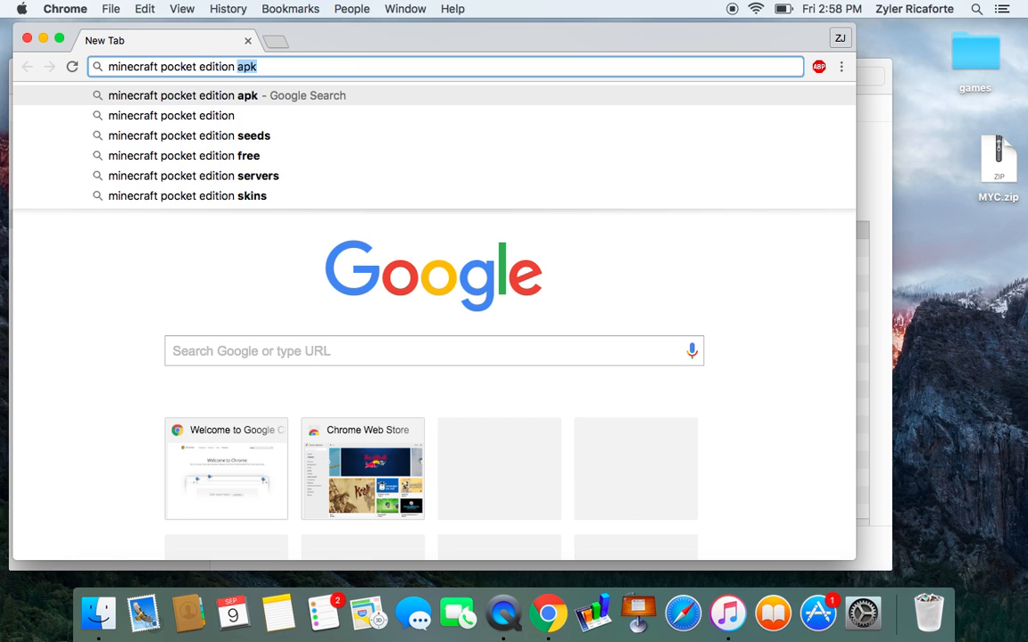
{"action": "key", "text": "Return"}
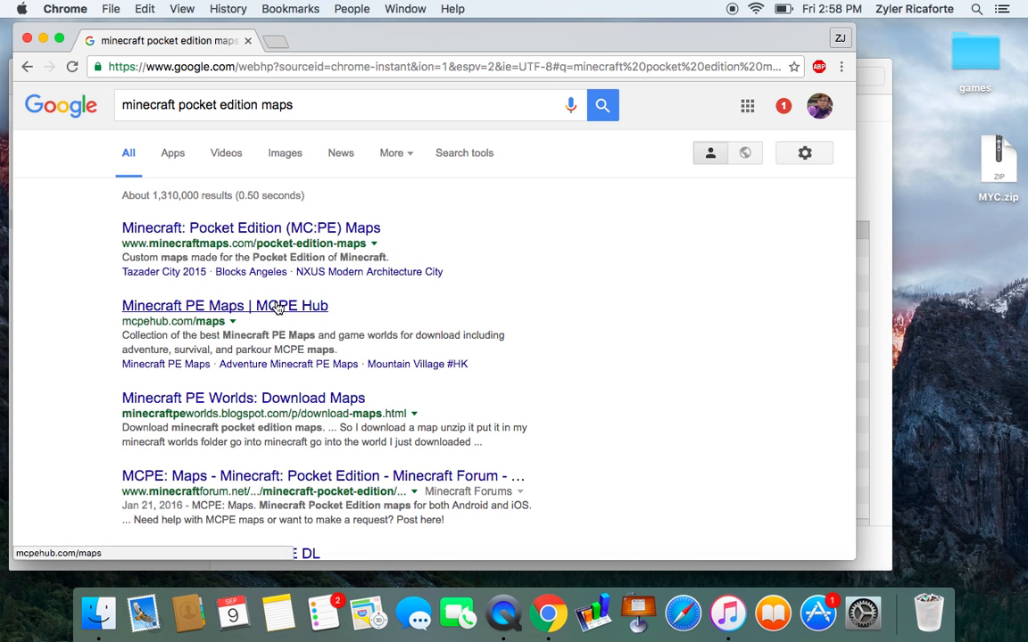
Go to the MCPE Hub Minecraft PE Maps result and look over its map listing.
{"action": "left_click", "coordinate": [225, 305]}
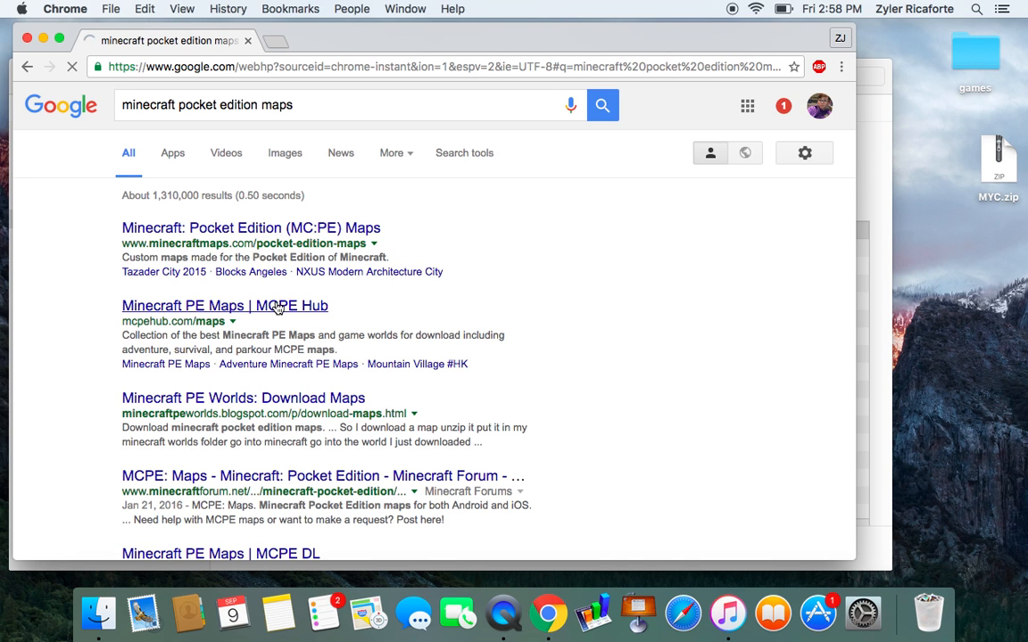
{"action": "left_click", "coordinate": [225, 305]}
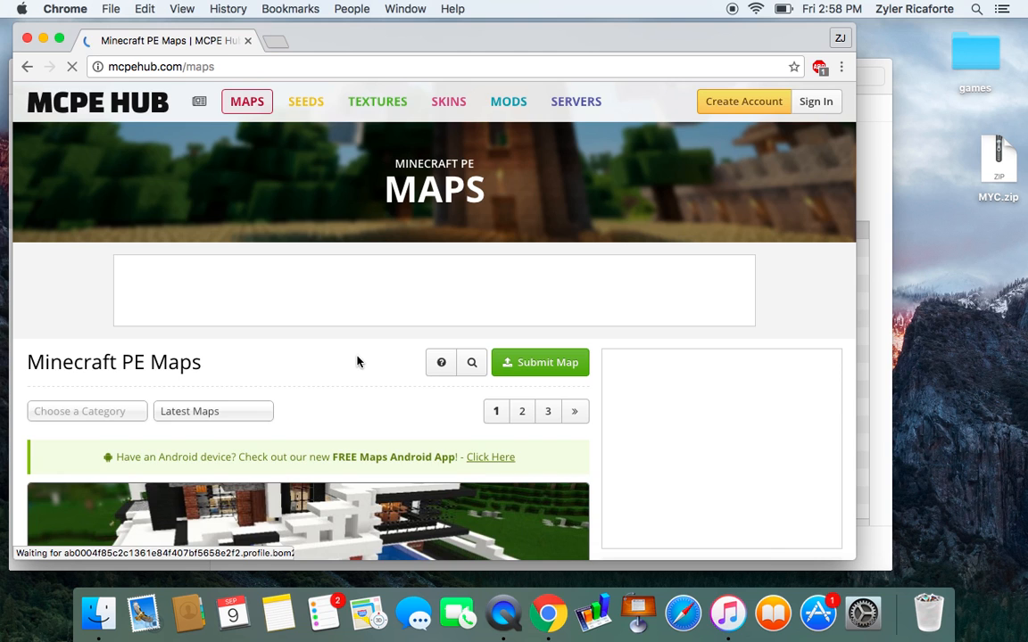
{"action": "scroll", "scroll_direction": "down", "scroll_amount": 3}
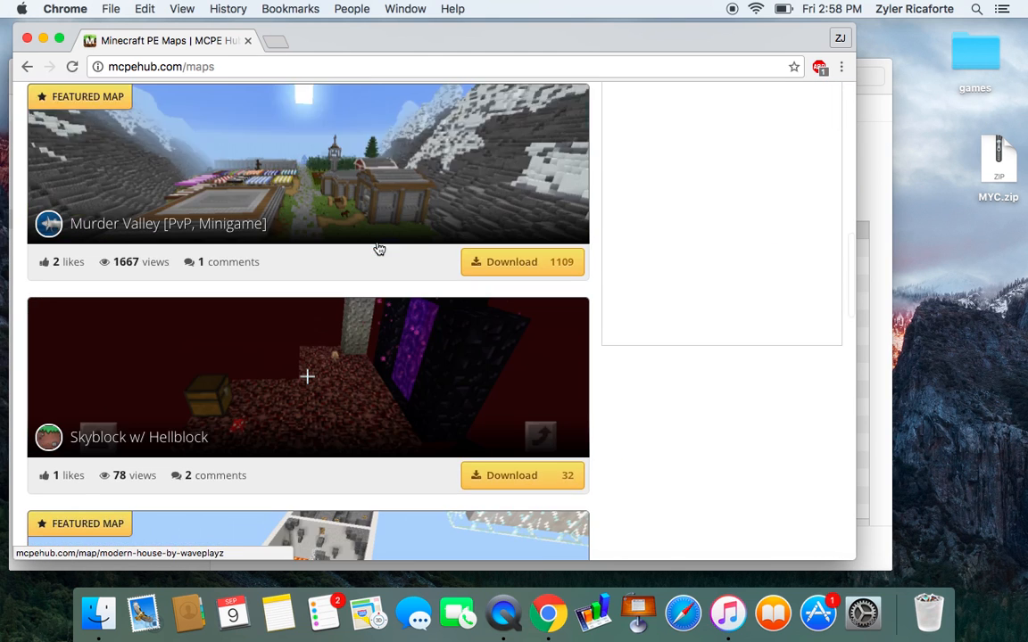
{"action": "scroll", "scroll_direction": "down", "scroll_amount": 3}
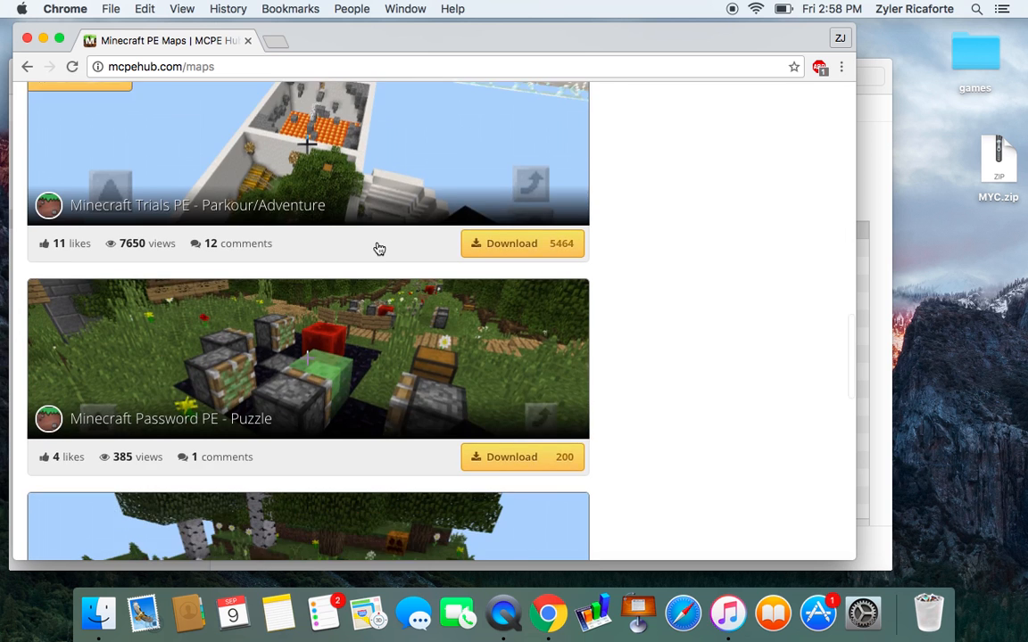
{"action": "scroll", "scroll_direction": "up", "scroll_amount": 3}
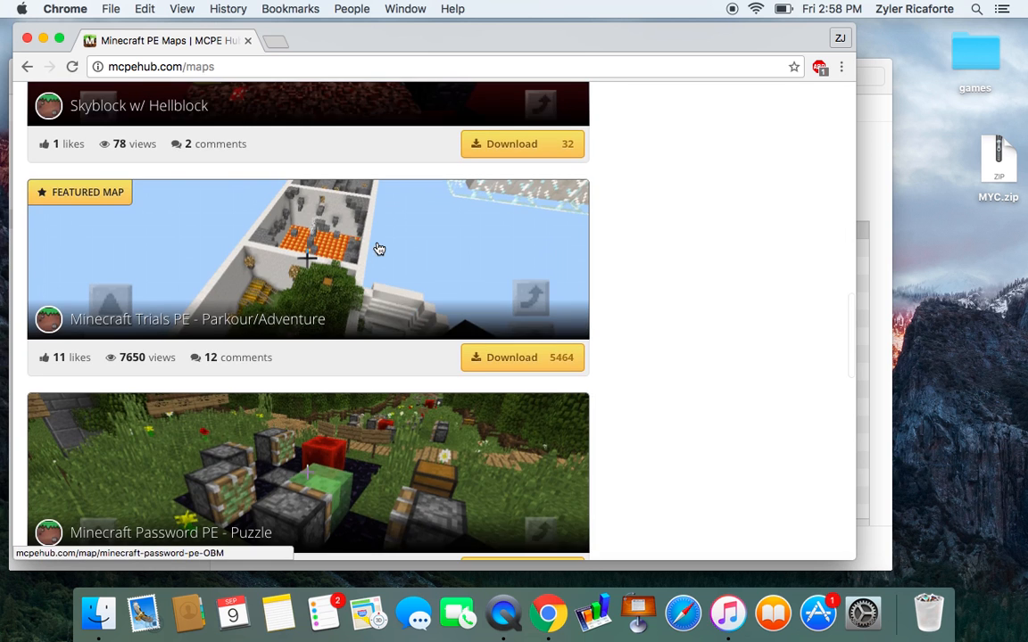
{"action": "scroll", "scroll_direction": "up", "scroll_amount": 3}
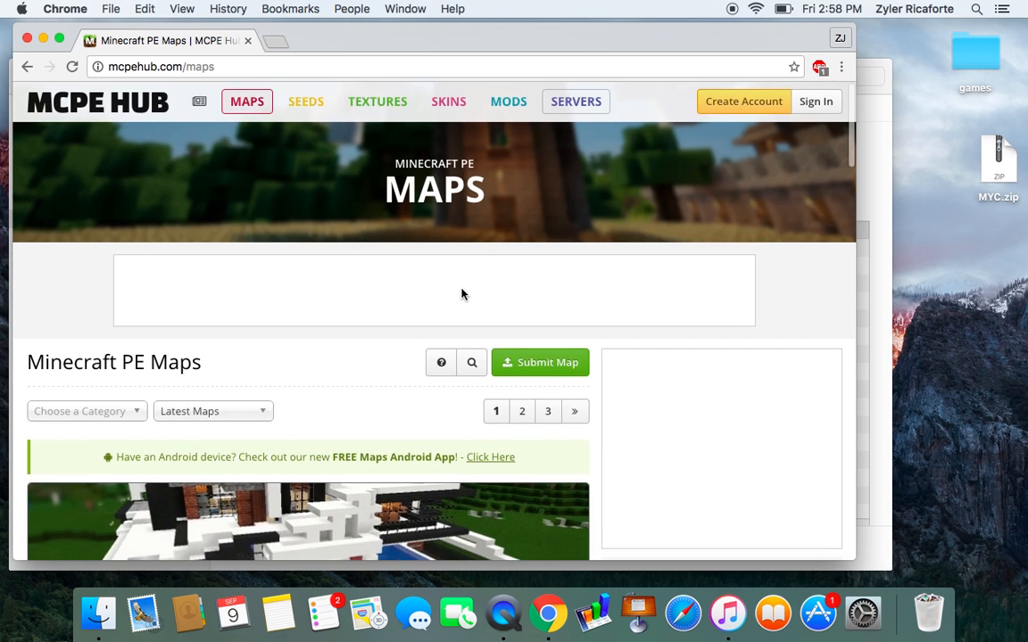
Enter the query MYC in MCPE Hub's map search box.
{"action": "left_click", "coordinate": [471, 363]}
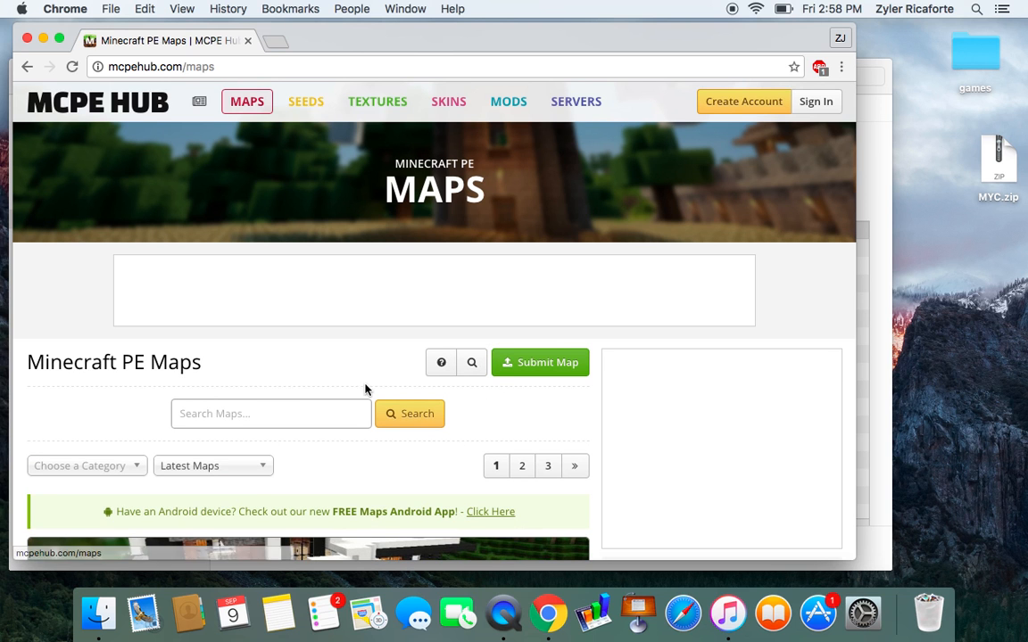
{"action": "mouse_move", "coordinate": [292, 400]}
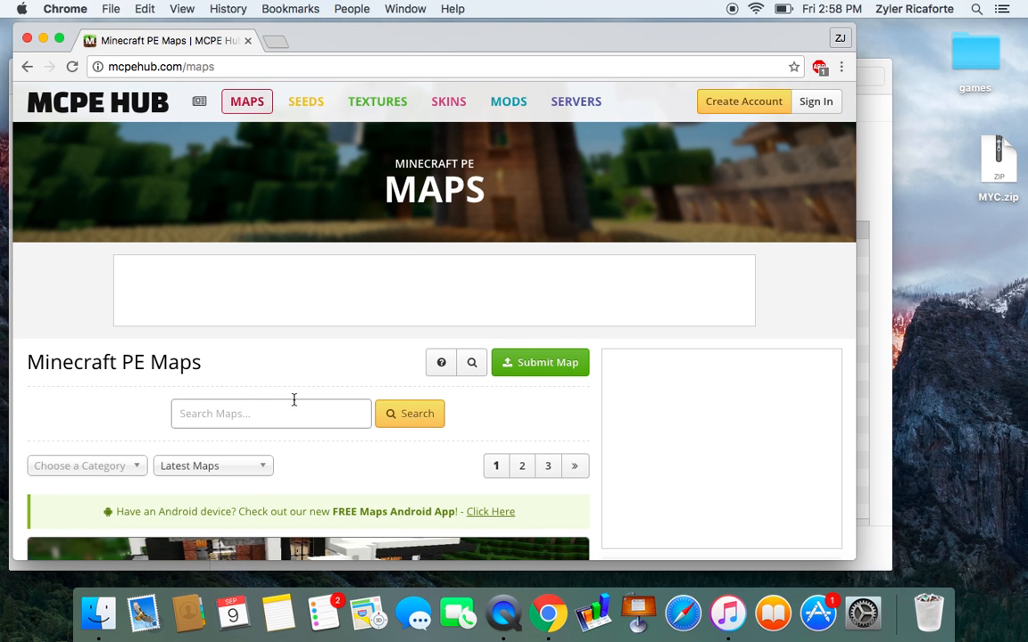
{"action": "type", "text": "NYC"}
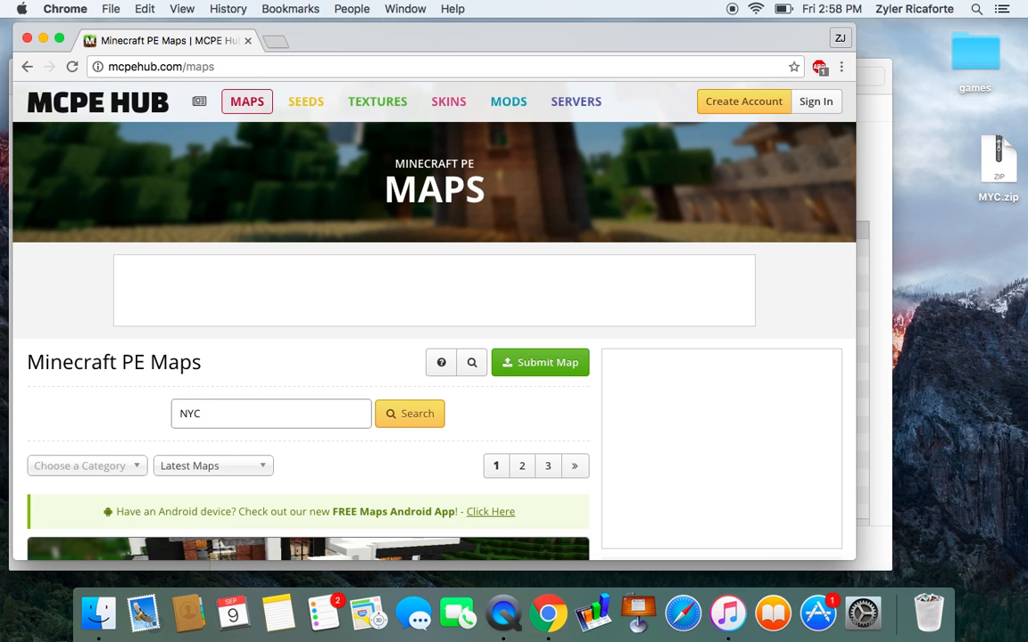
{"action": "type", "text": "My"}
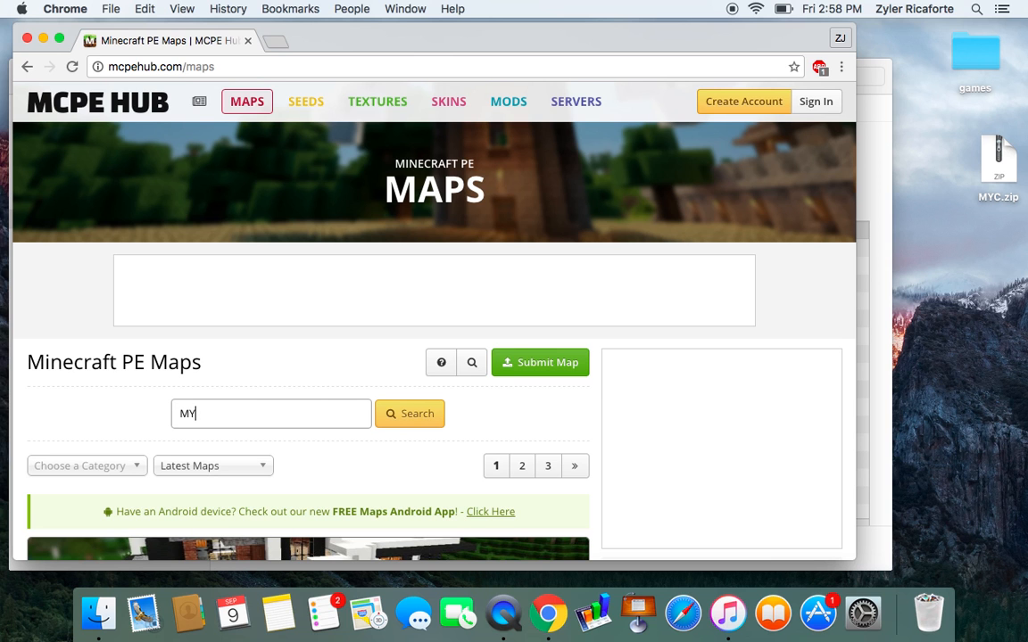
{"action": "type", "text": "C"}
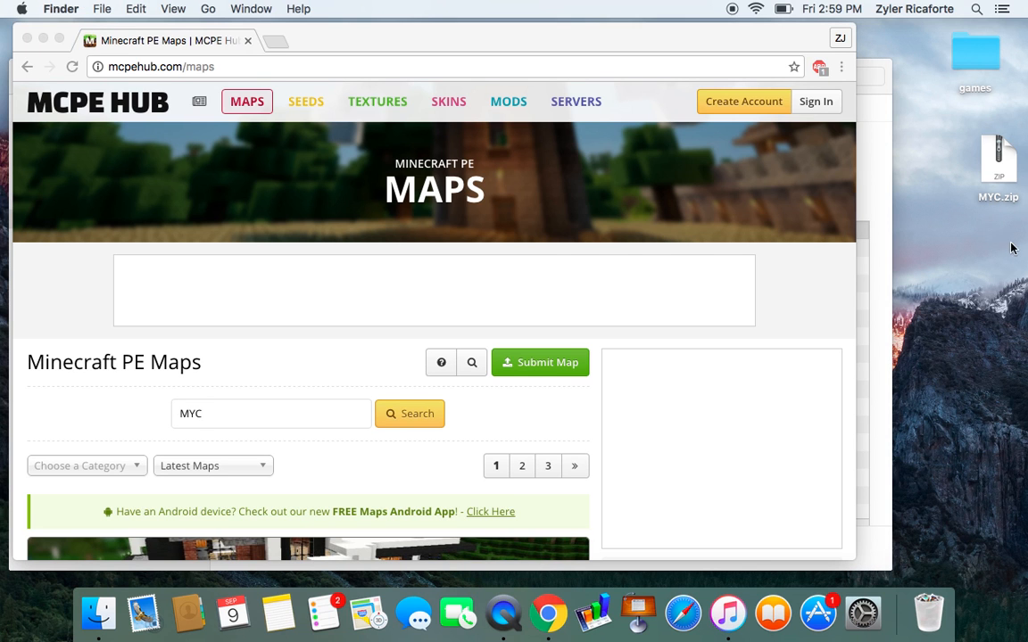
{"action": "mouse_move", "coordinate": [914, 118]}
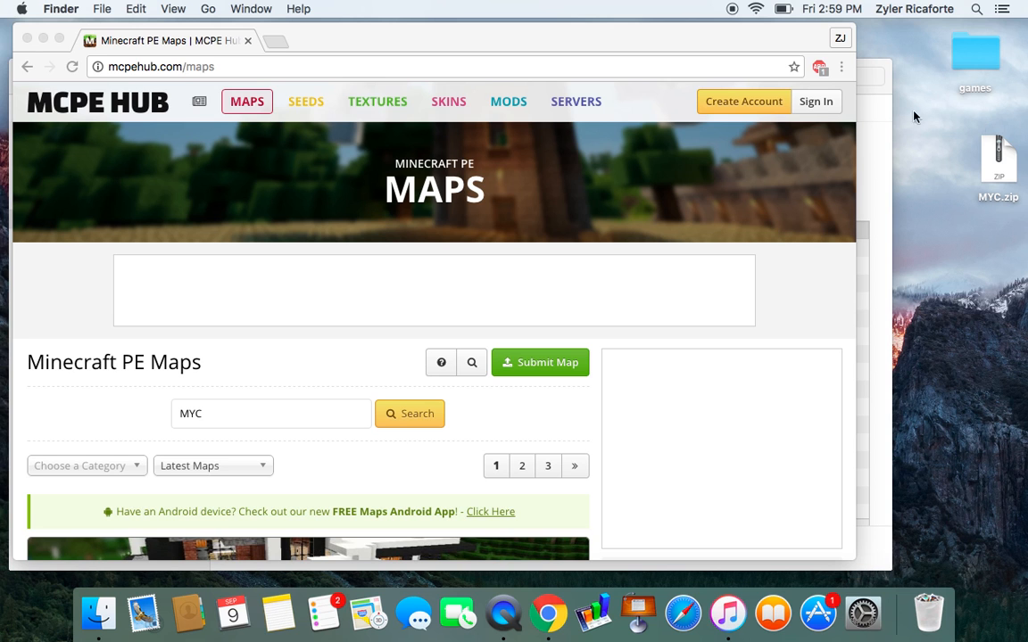
{"action": "mouse_move", "coordinate": [321, 382]}
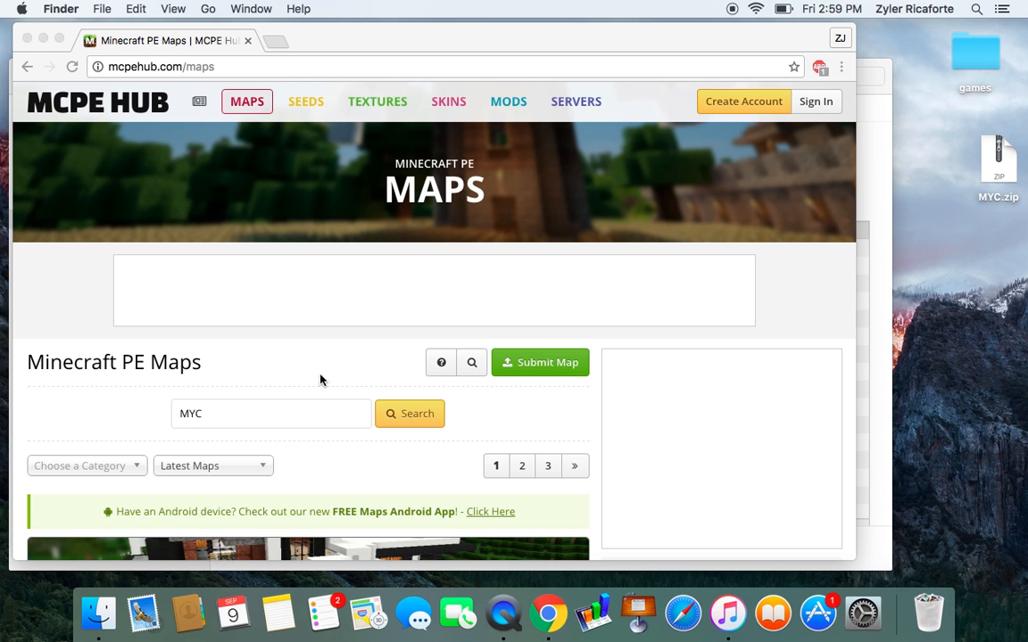
{"action": "left_click", "coordinate": [410, 414]}
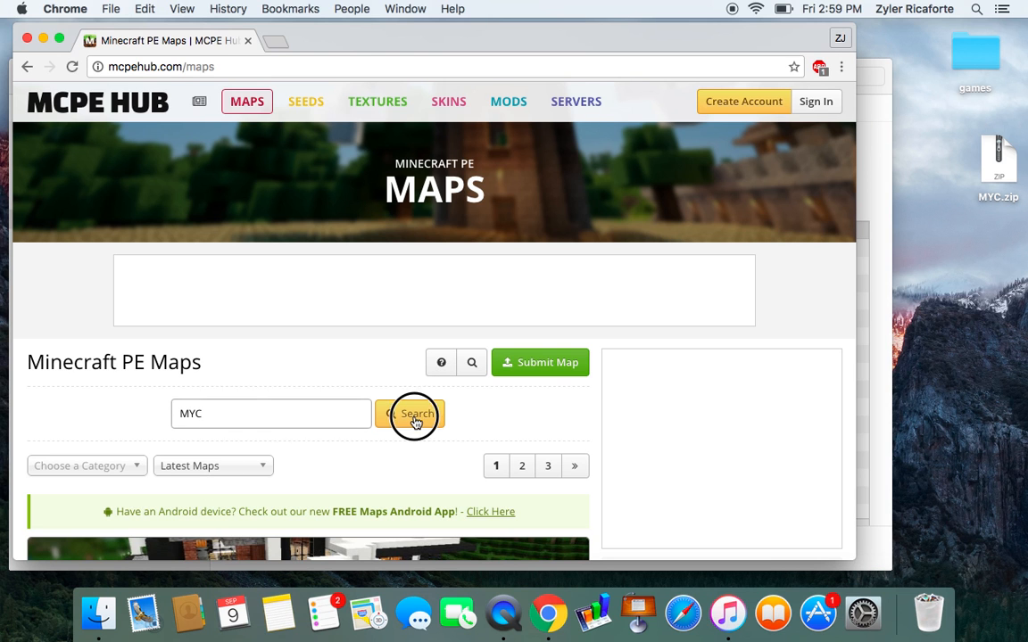
Run the MYC search, revealing the single result Mine York City (MYC).
{"action": "left_click", "coordinate": [411, 414]}
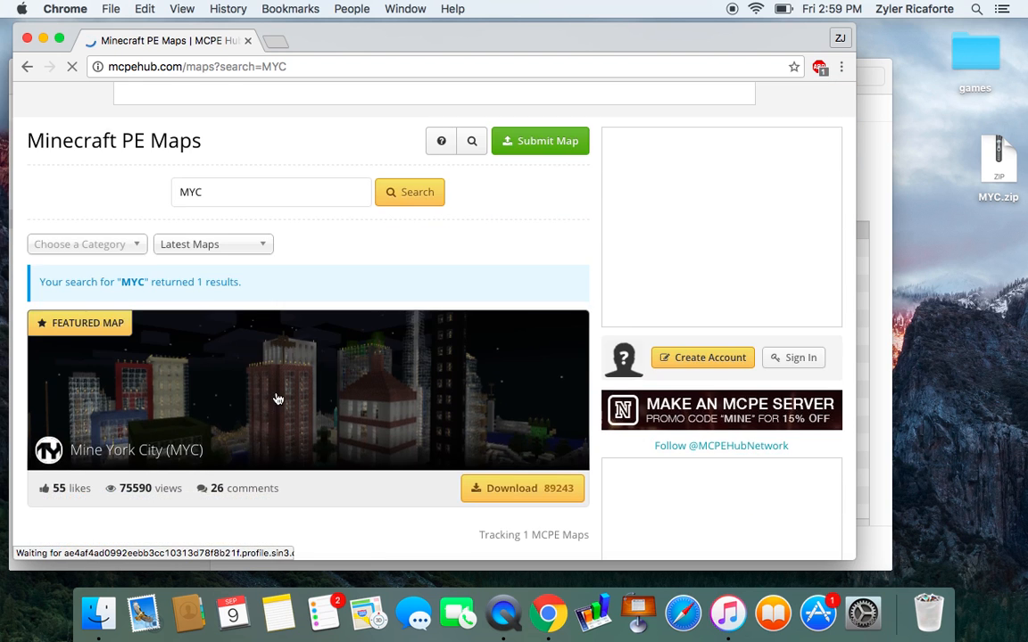
{"action": "scroll", "scroll_direction": "down", "scroll_amount": 3}
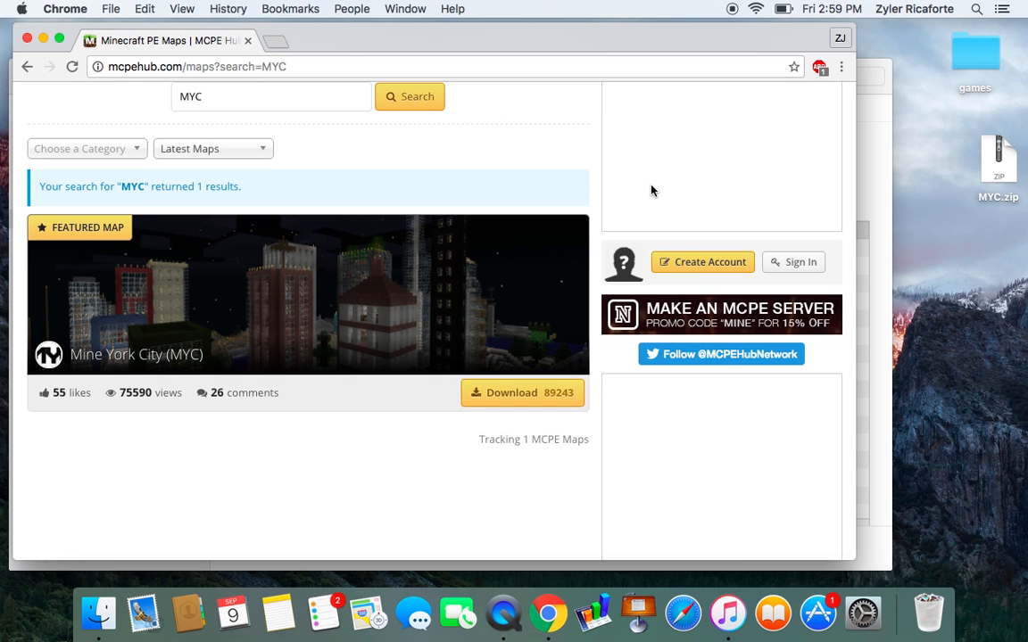
{"action": "mouse_move", "coordinate": [641, 177]}
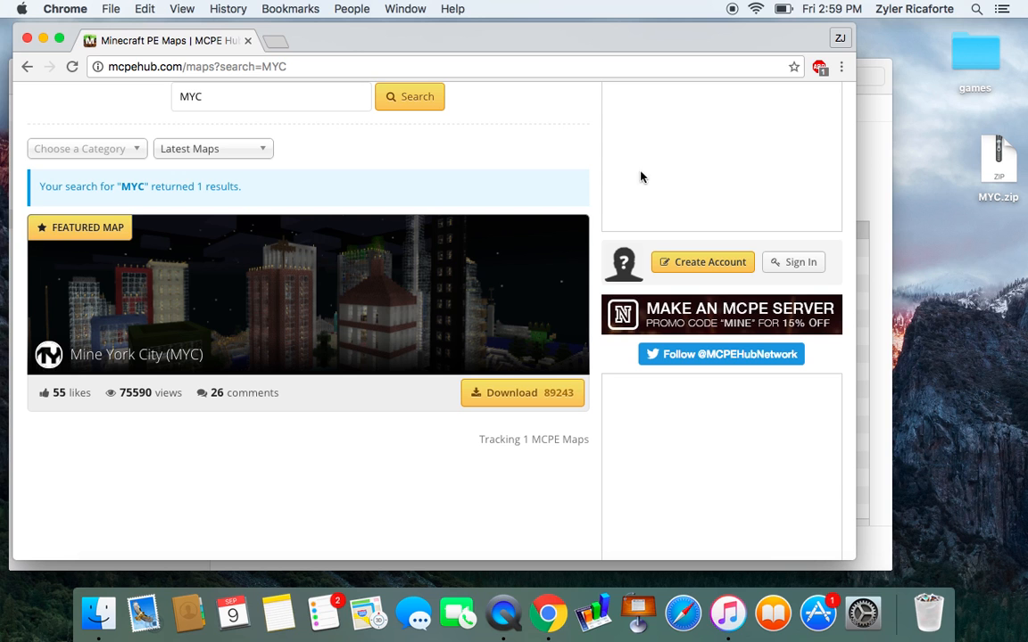
{"action": "mouse_move", "coordinate": [629, 168]}
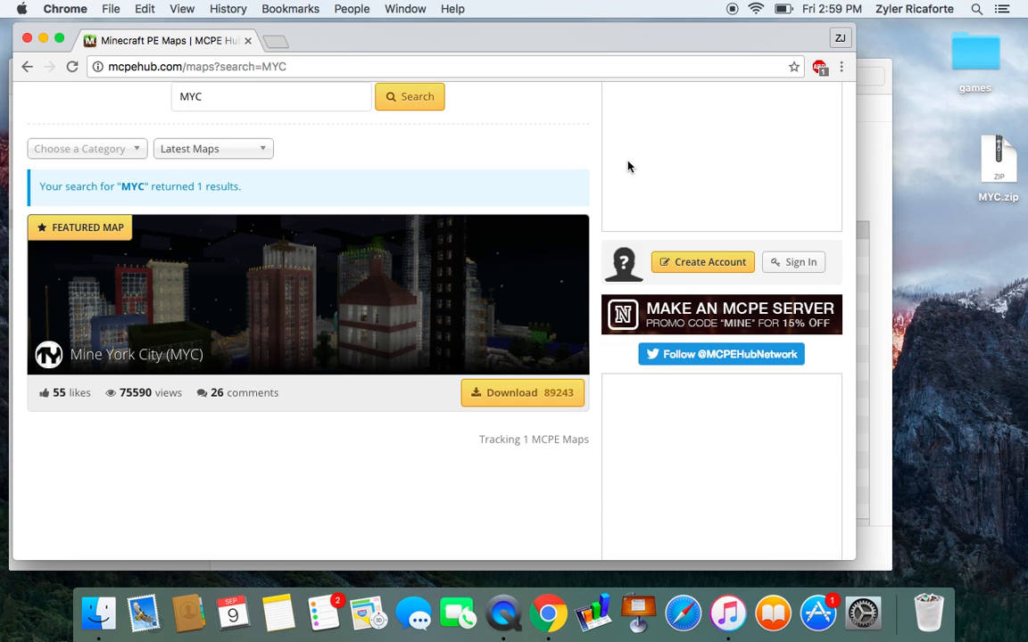
{"action": "mouse_move", "coordinate": [455, 450]}
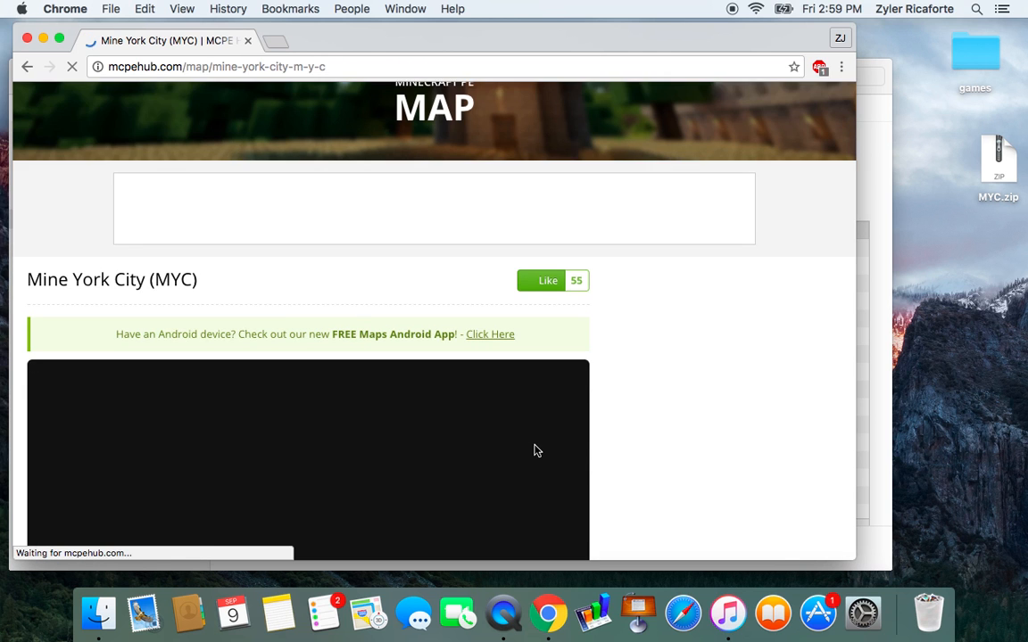
Start the Mine York City map download and close the two pop-up ad tabs.
{"action": "scroll", "scroll_direction": "down", "scroll_amount": 3}
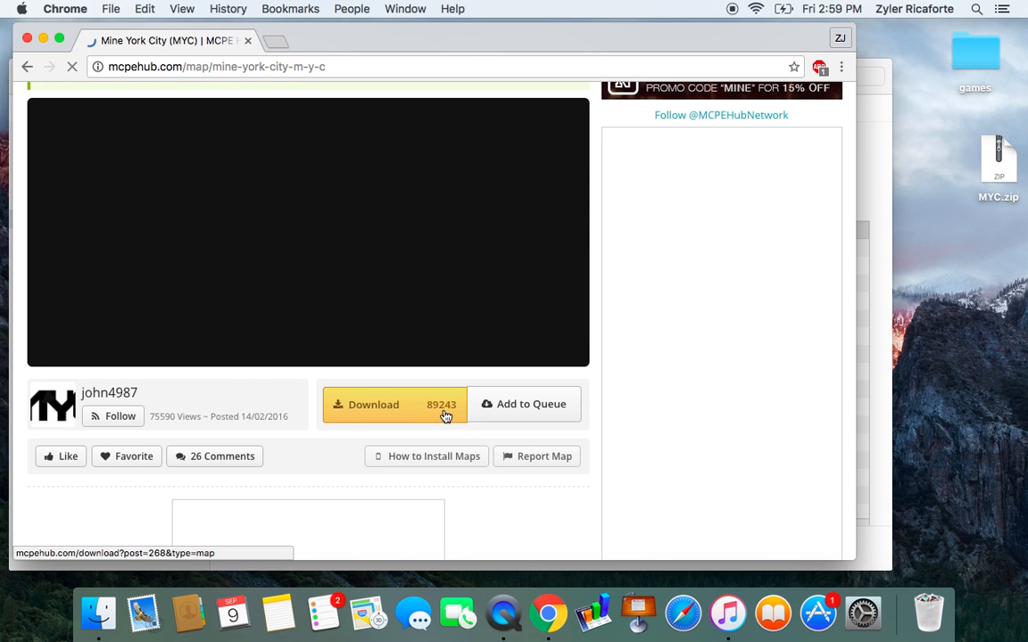
{"action": "left_click", "coordinate": [373, 403]}
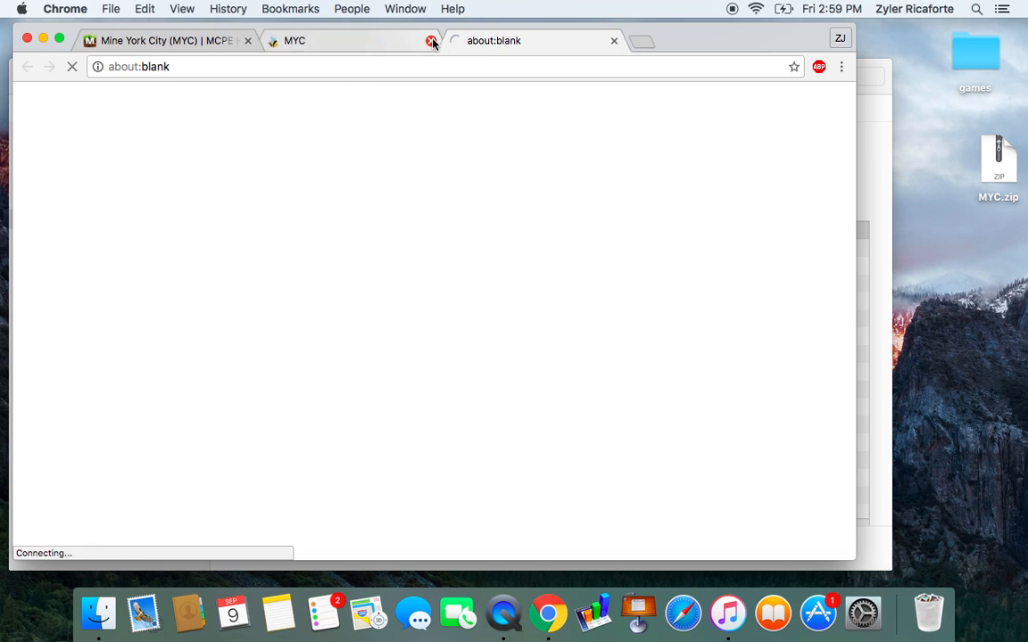
{"action": "left_click", "coordinate": [432, 43]}
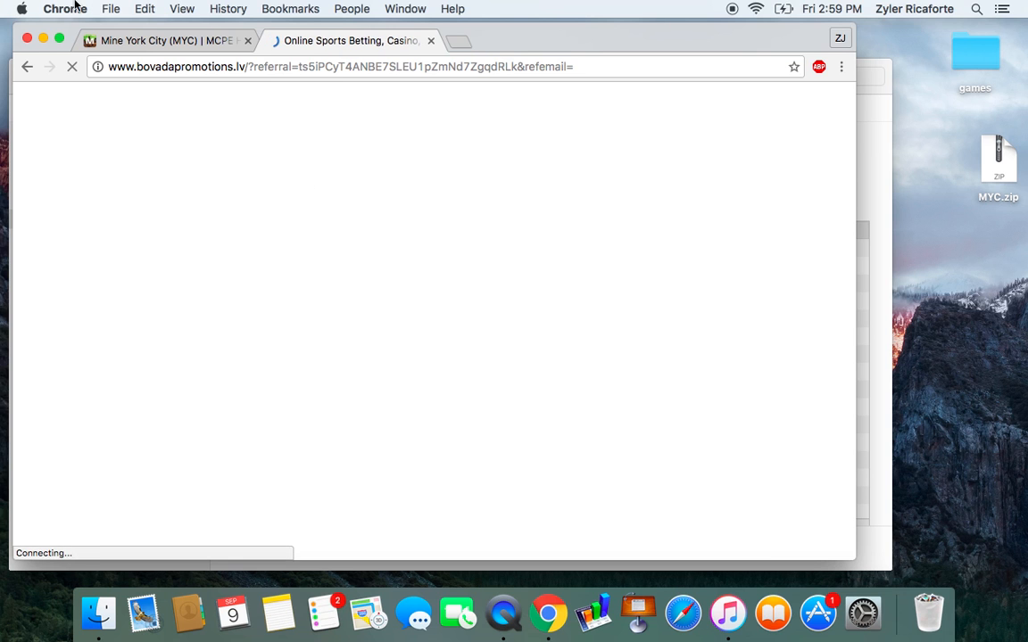
{"action": "left_click", "coordinate": [72, 66]}
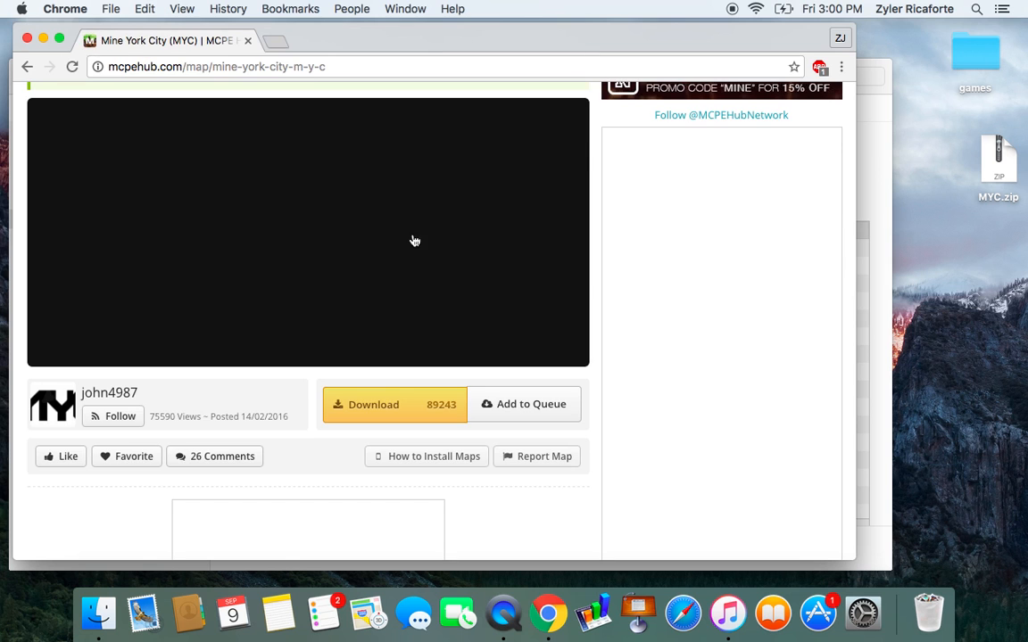
Retry the download and skip the adf.ly ad to reach MediaFire's MYC.zip (95.75 MB) page.
{"action": "left_click", "coordinate": [373, 403]}
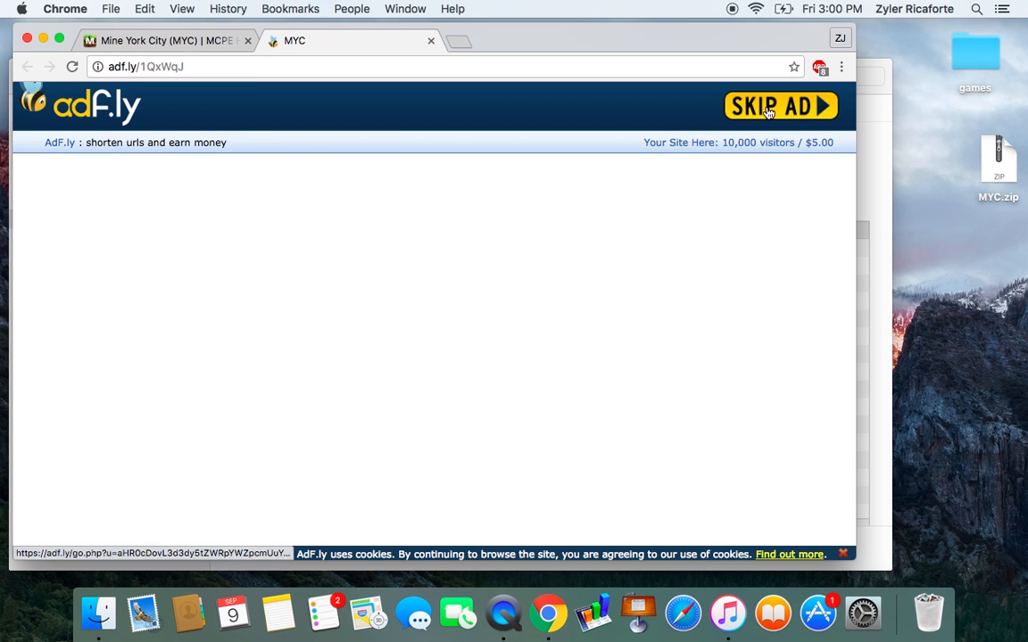
{"action": "left_click", "coordinate": [779, 107]}
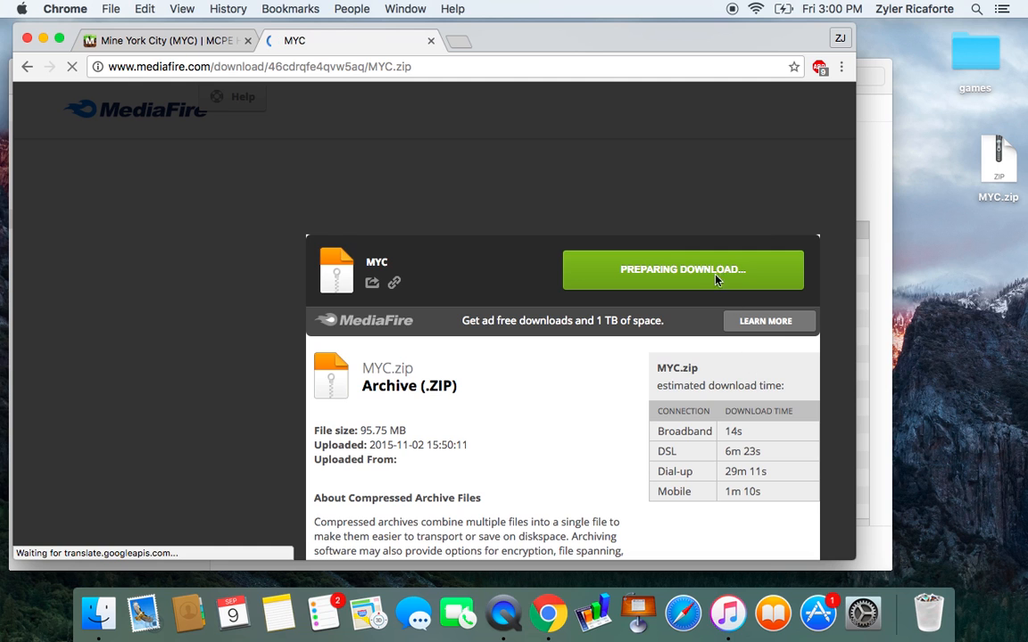
{"action": "mouse_move", "coordinate": [678, 224]}
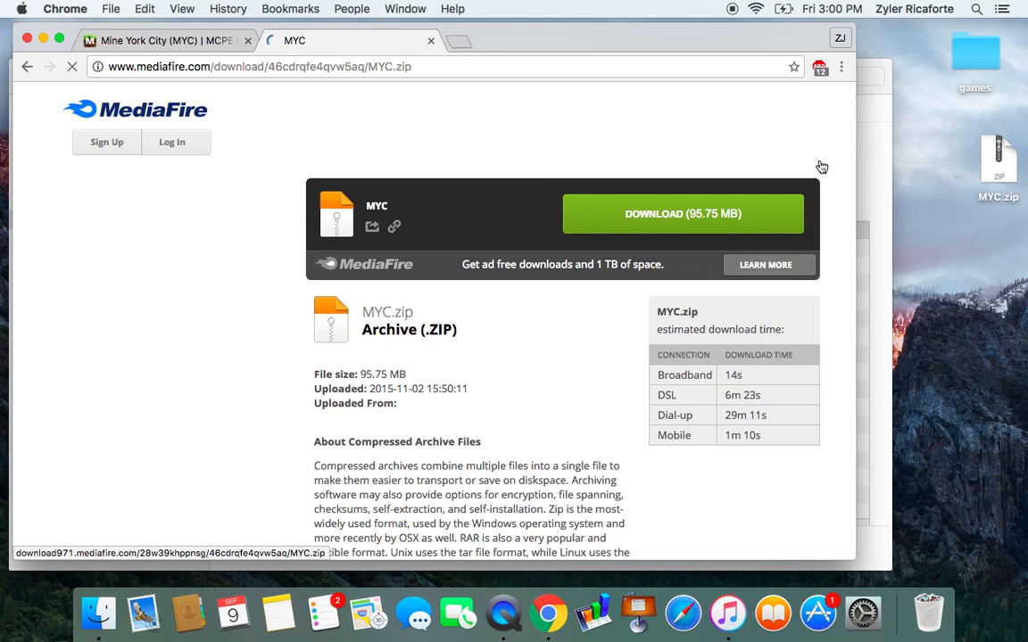
Download MYC (1).zip from MediaFire and set it to open automatically when done.
{"action": "left_click", "coordinate": [682, 214]}
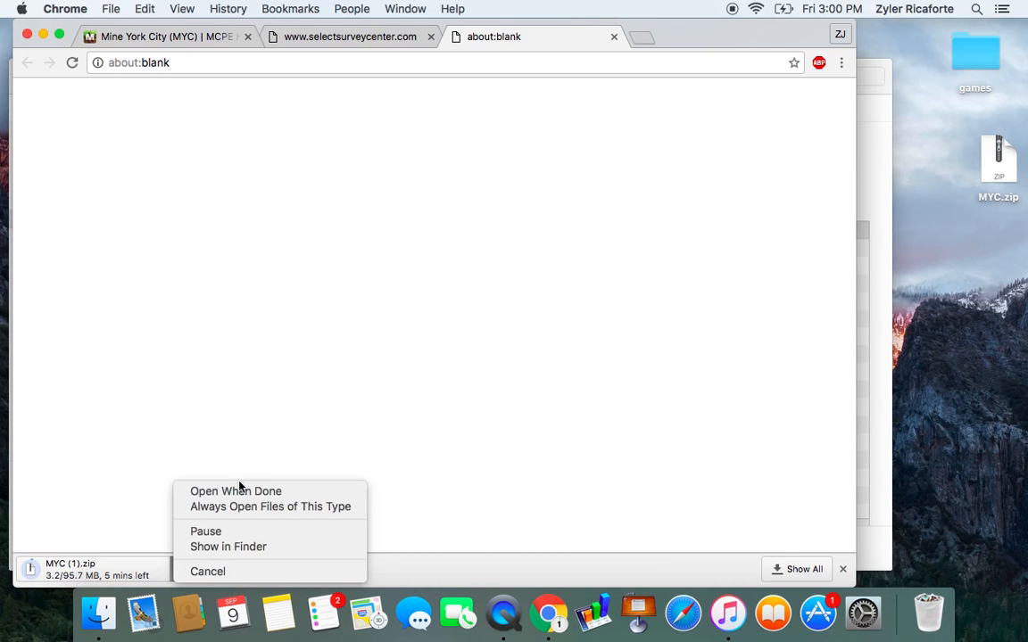
{"action": "left_click", "coordinate": [236, 491]}
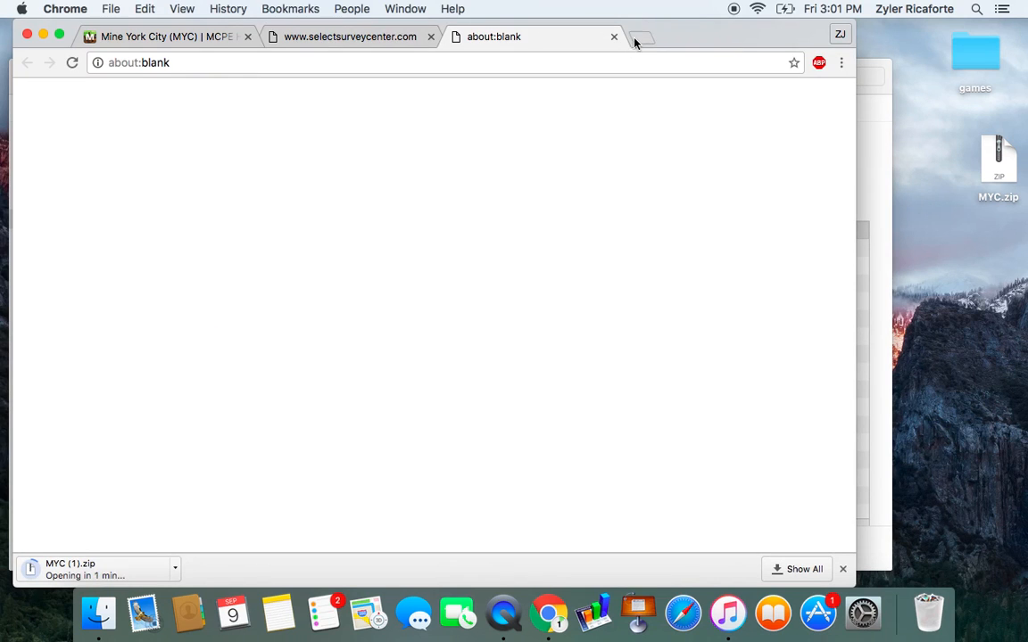
Search Google for 'steve the jumping the jumpong dino' in a new tab.
{"action": "left_click", "coordinate": [635, 43]}
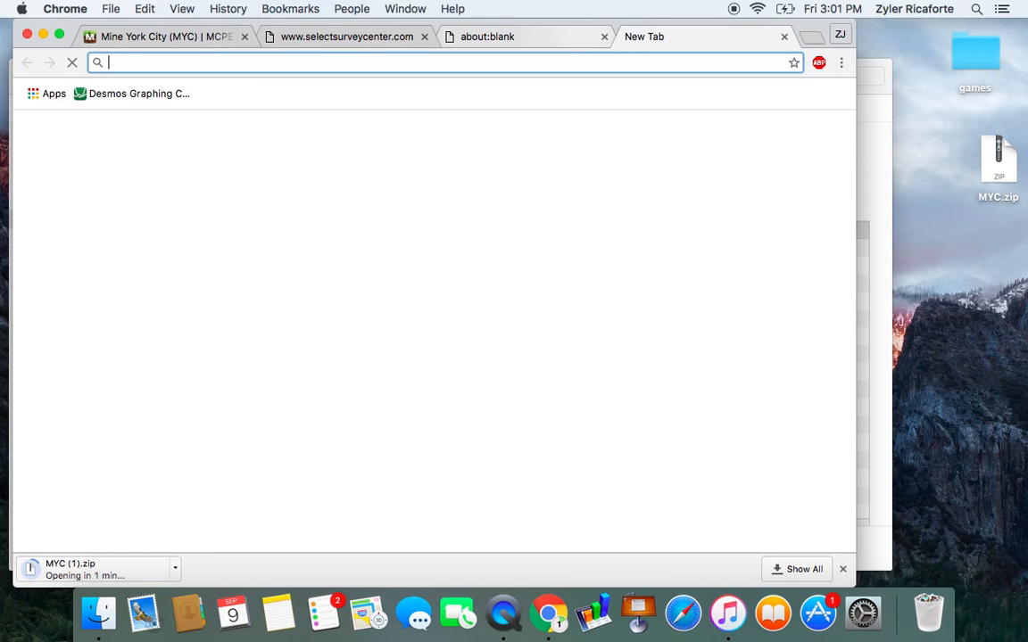
{"action": "type", "text": "steve the ju"}
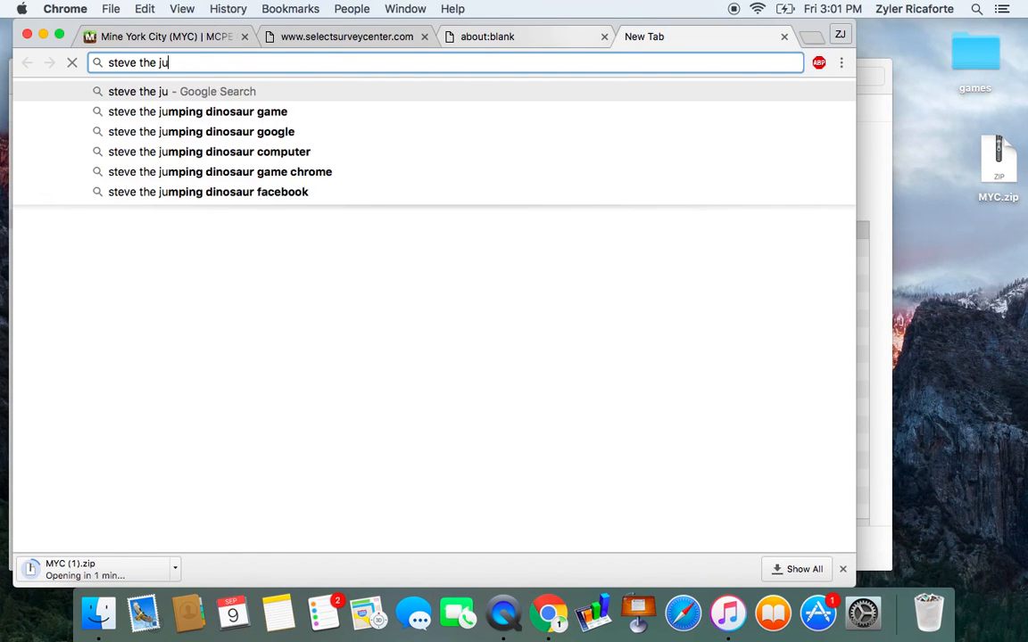
{"action": "type", "text": "mping t"}
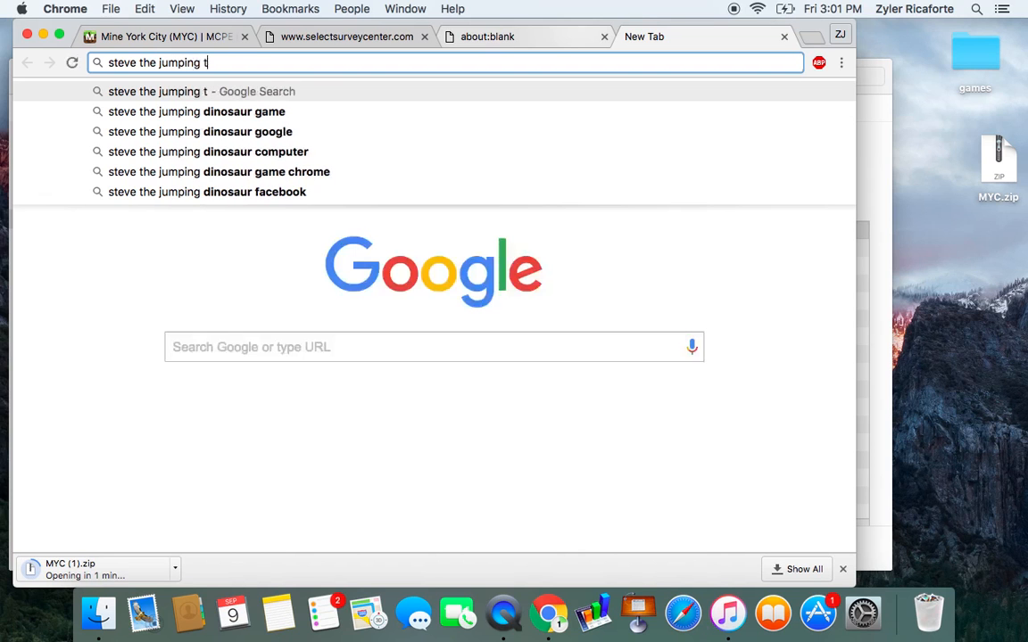
{"action": "type", "text": "he jumpong"}
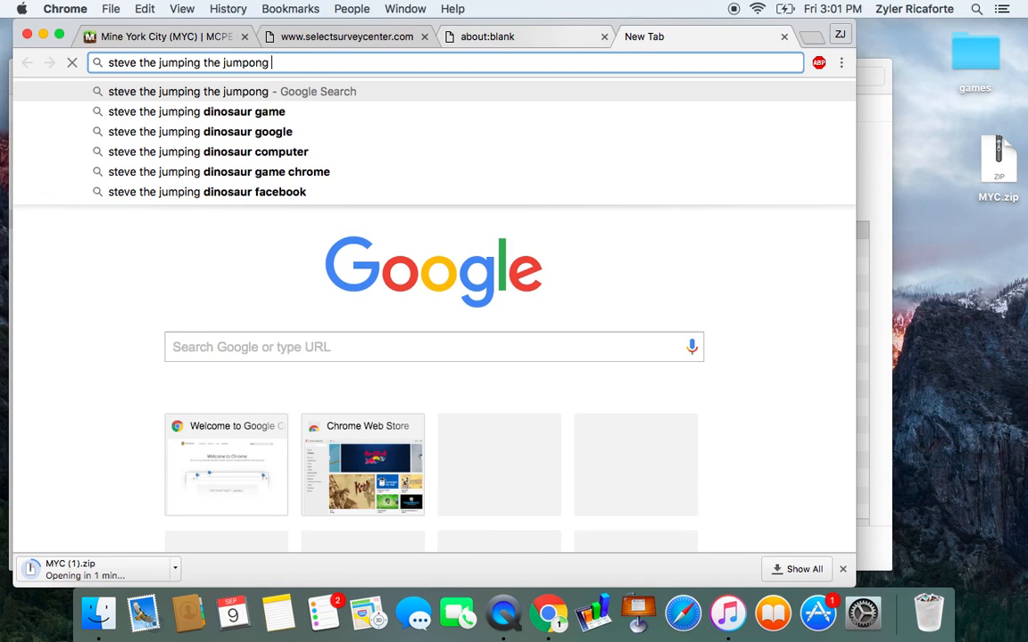
{"action": "type", "text": "dino"}
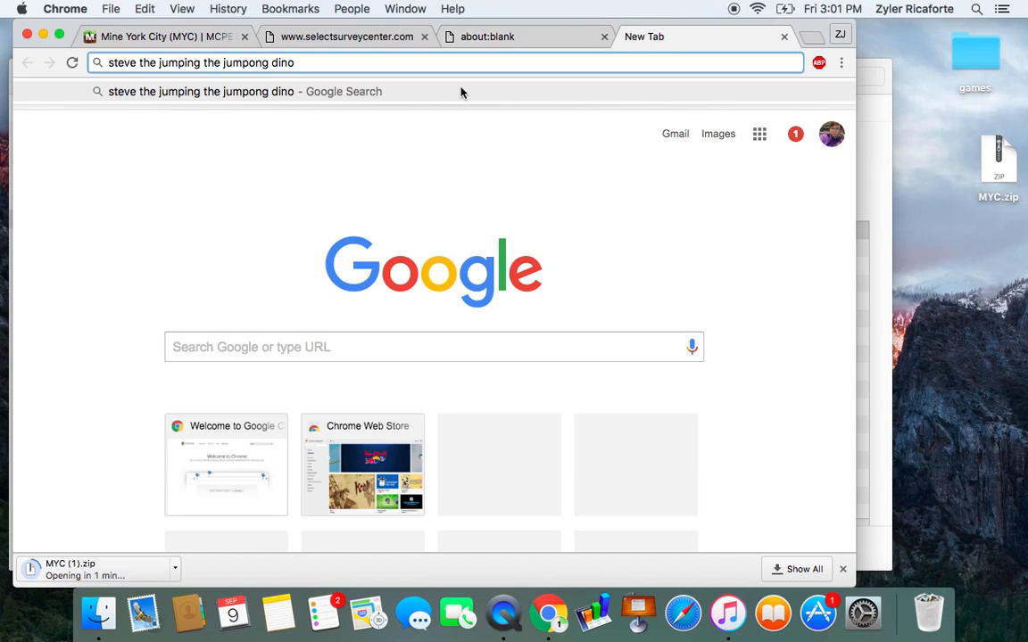
{"action": "key", "text": "Return"}
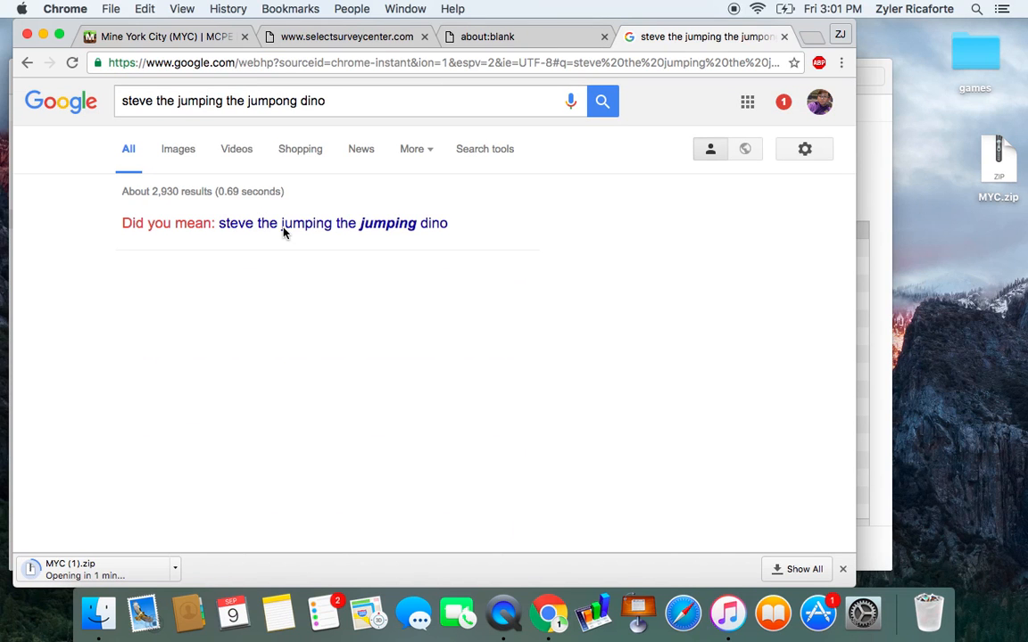
Accept the 'Did you mean' correction and open the TechCrunch Steve – The Jumping Dinosaur result.
{"action": "left_click", "coordinate": [332, 223]}
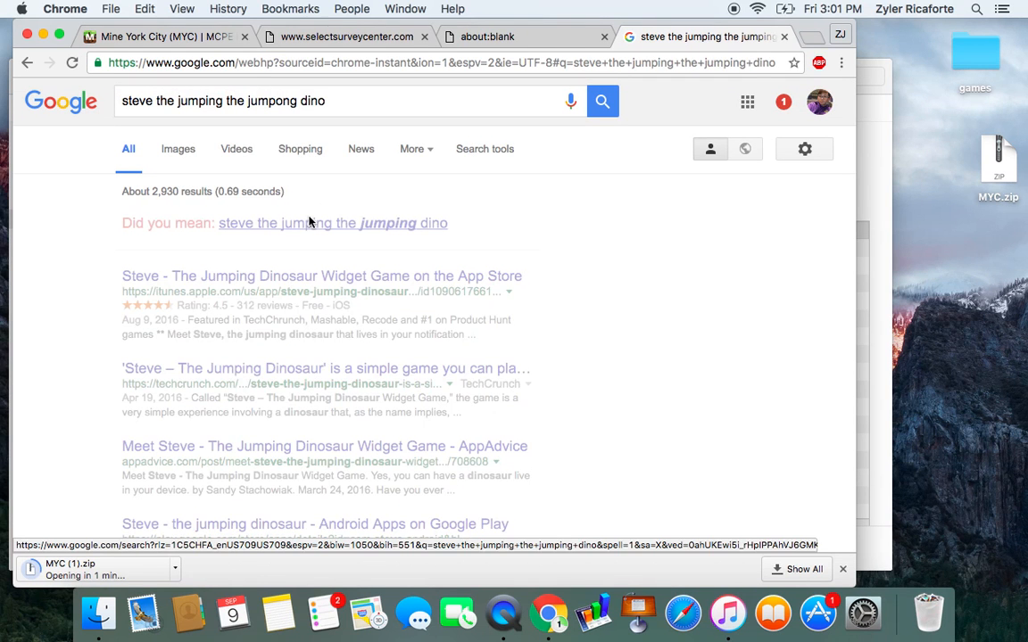
{"action": "left_click", "coordinate": [332, 223]}
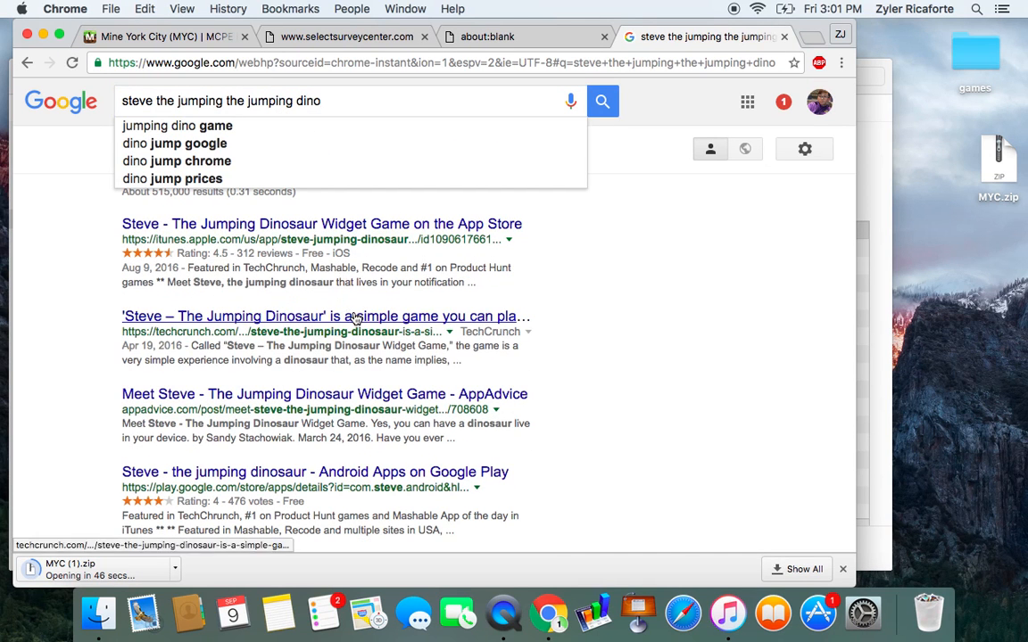
{"action": "left_click", "coordinate": [325, 316]}
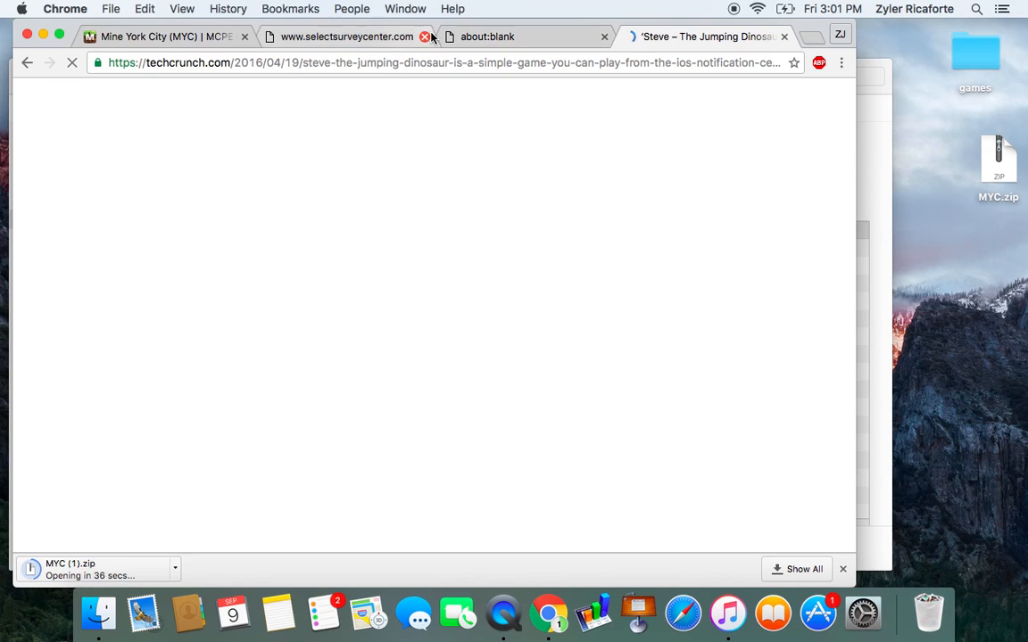
Close the survey and TechCrunch tabs and scroll down to the Mine York City description.
{"action": "left_click", "coordinate": [425, 36]}
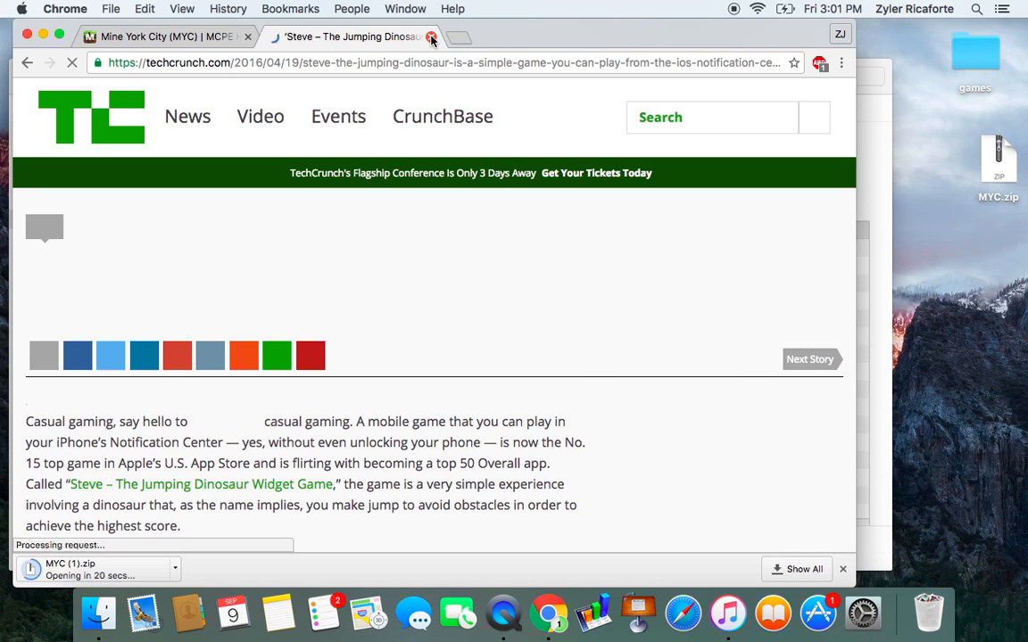
{"action": "left_click", "coordinate": [432, 36]}
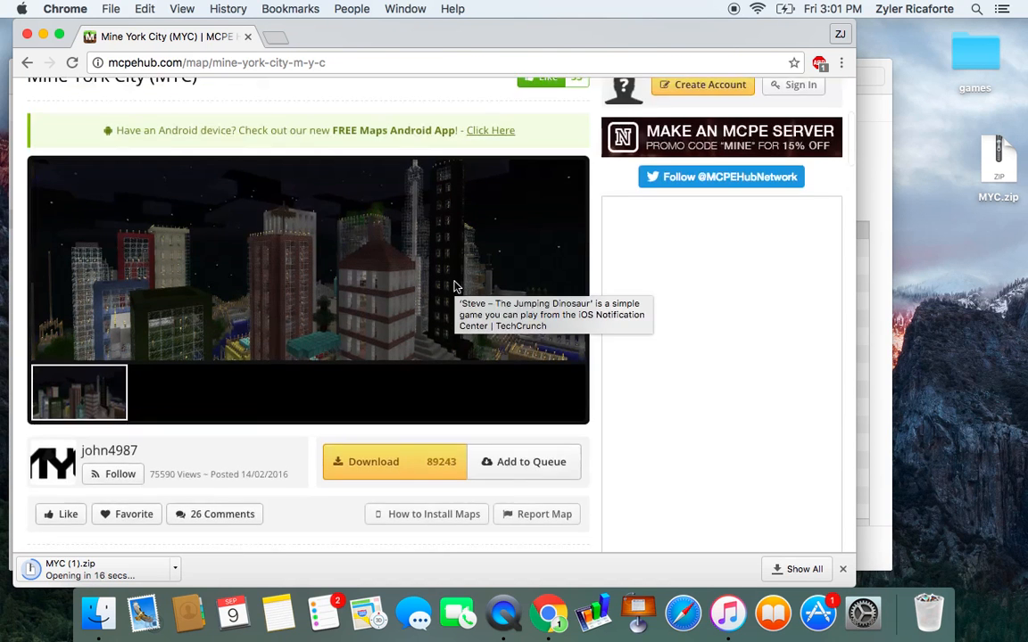
{"action": "scroll", "scroll_direction": "down", "scroll_amount": 3}
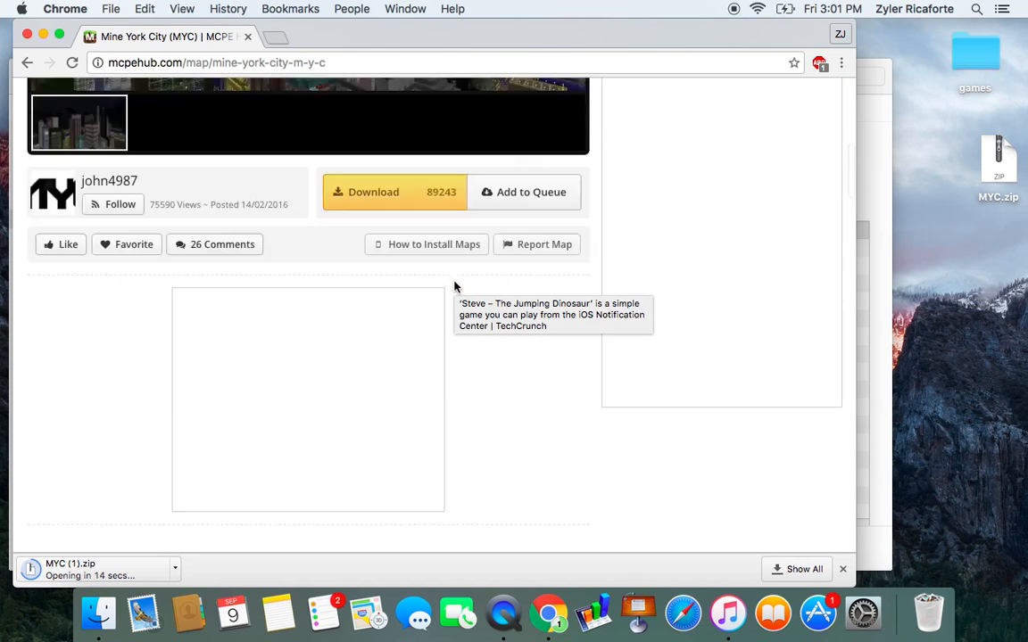
{"action": "scroll", "scroll_direction": "down", "scroll_amount": 3}
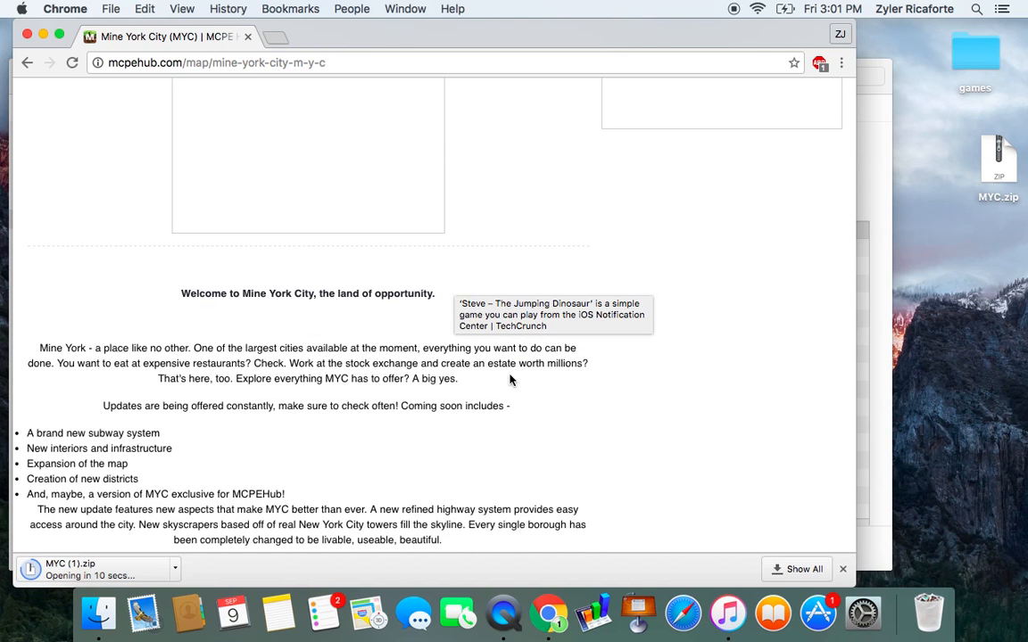
{"action": "mouse_move", "coordinate": [303, 393]}
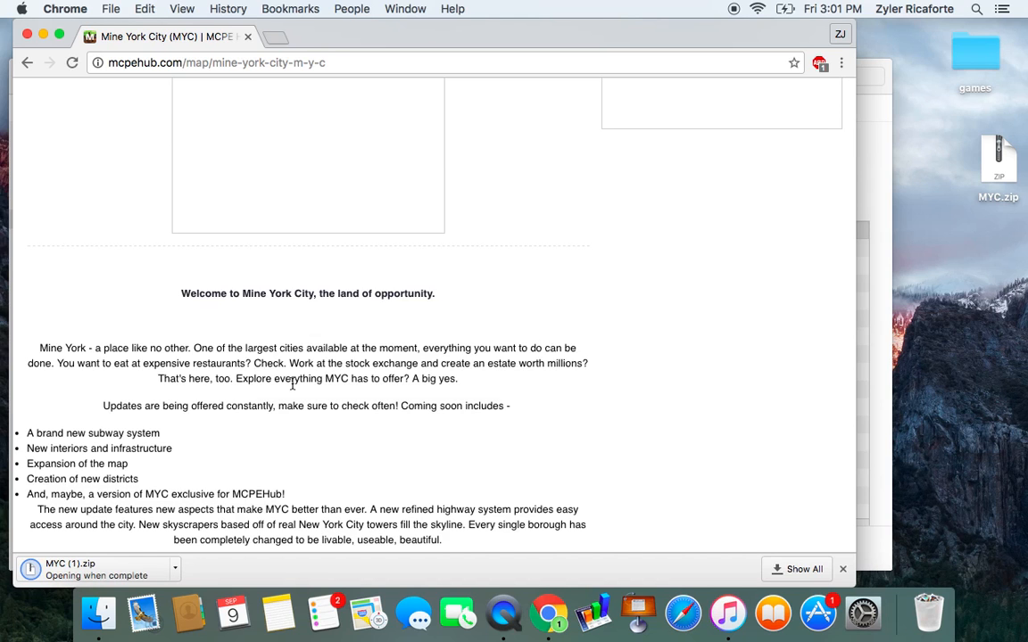
{"action": "mouse_move", "coordinate": [414, 429]}
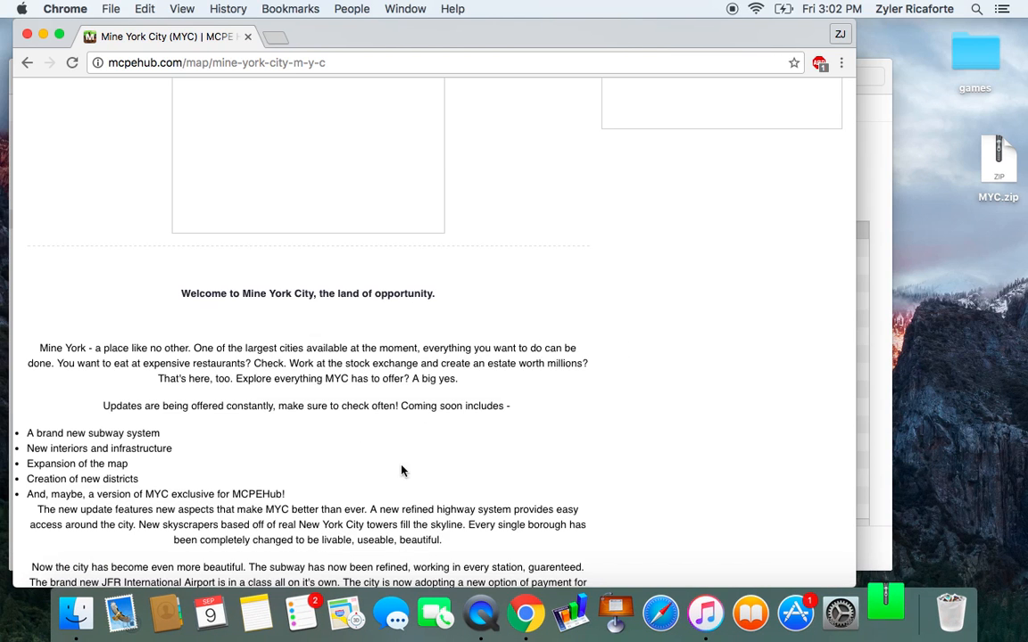
Scroll down the Minecraft PE File Sharing documents list.
{"action": "scroll", "scroll_direction": "down", "scroll_amount": 3}
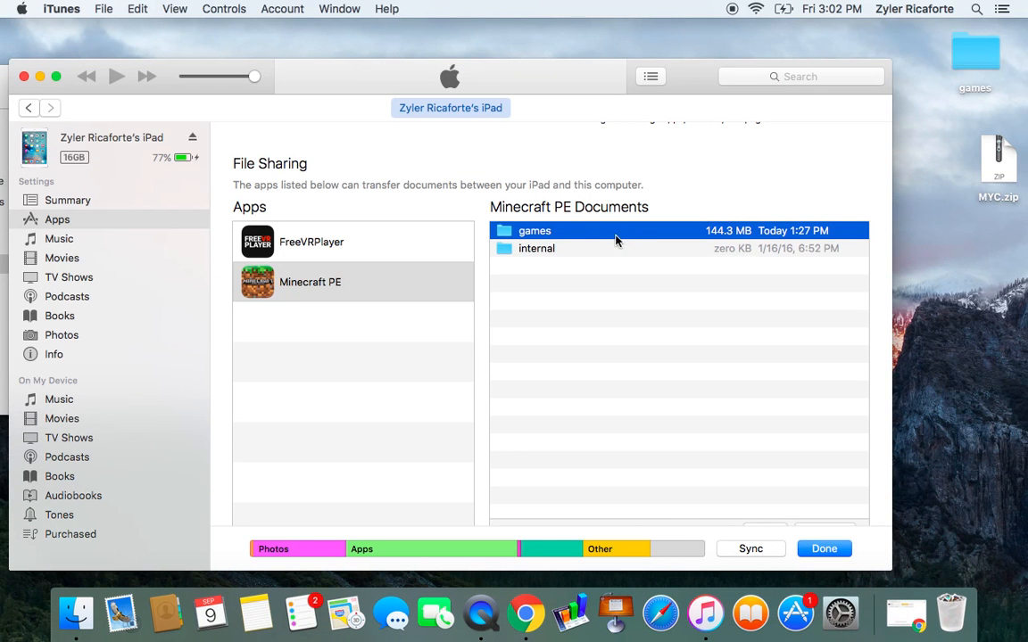
{"action": "mouse_move", "coordinate": [578, 234]}
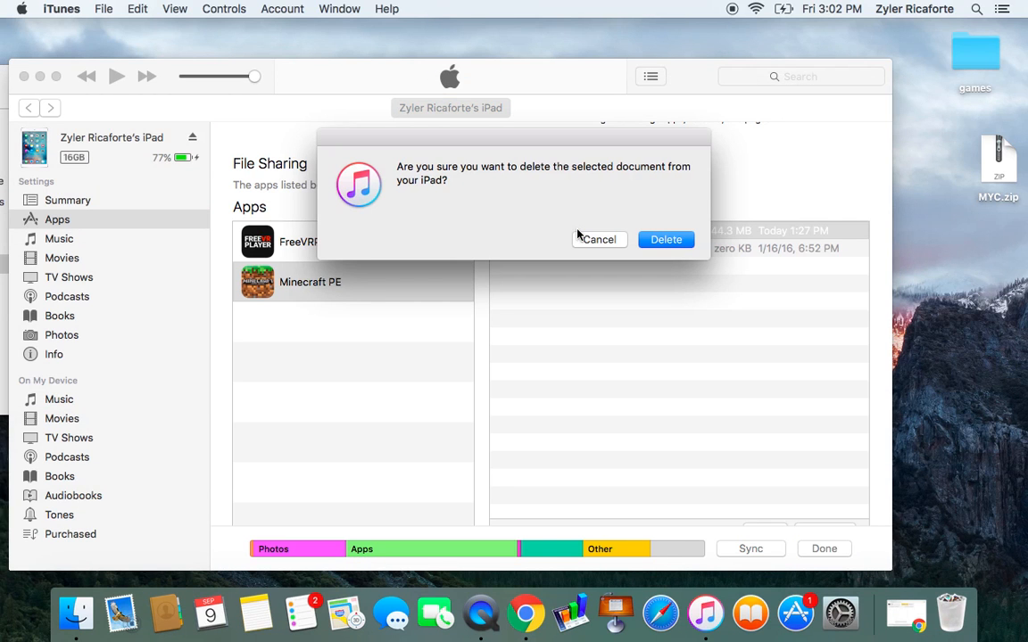
{"action": "mouse_move", "coordinate": [550, 164]}
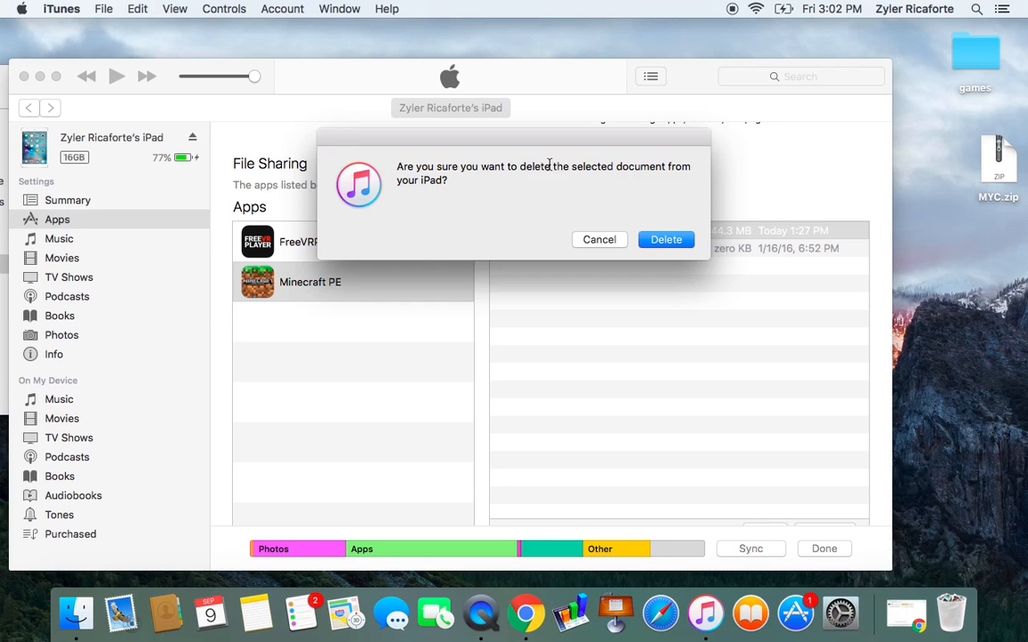
{"action": "mouse_move", "coordinate": [558, 178]}
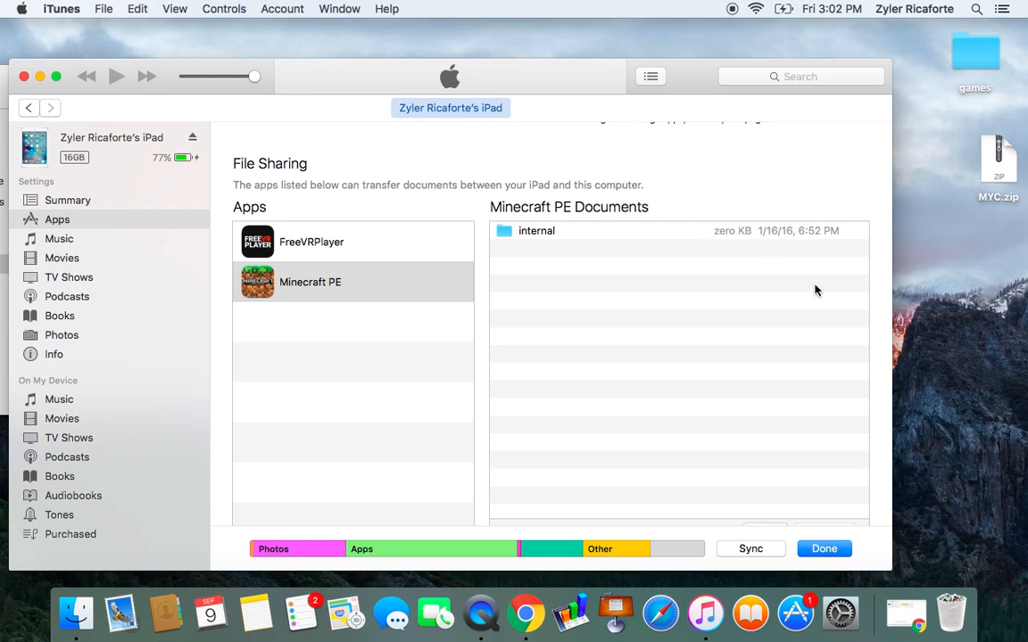
{"action": "mouse_move", "coordinate": [829, 129]}
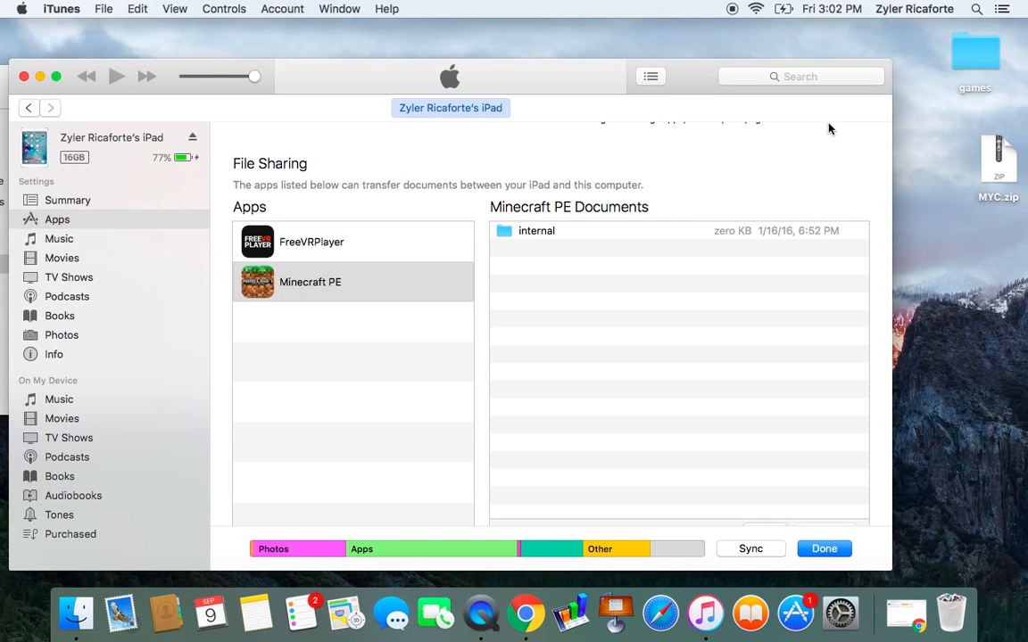
{"action": "mouse_move", "coordinate": [689, 185]}
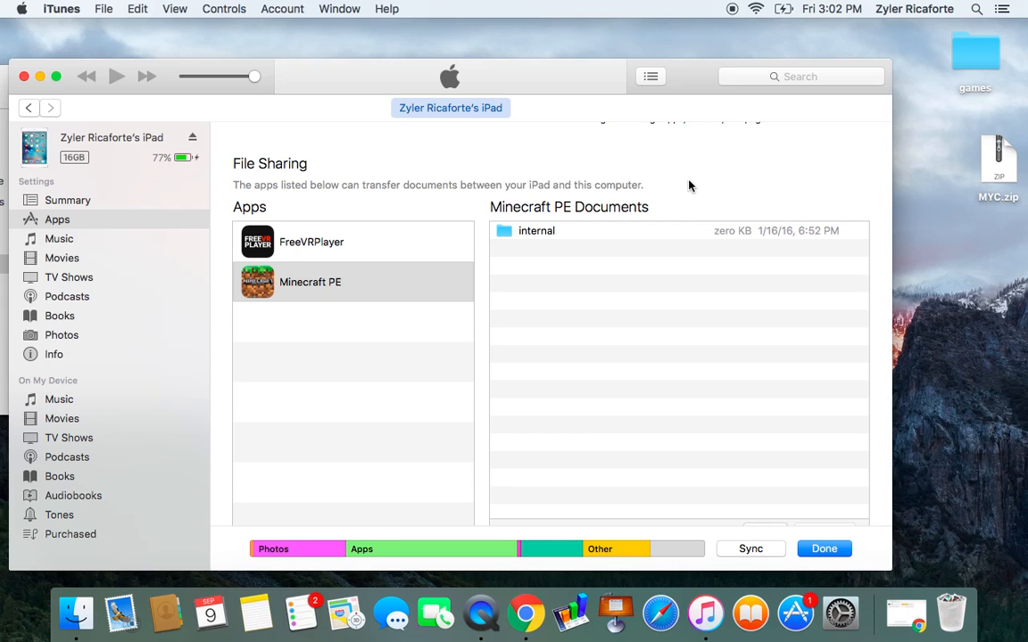
{"action": "mouse_move", "coordinate": [535, 148]}
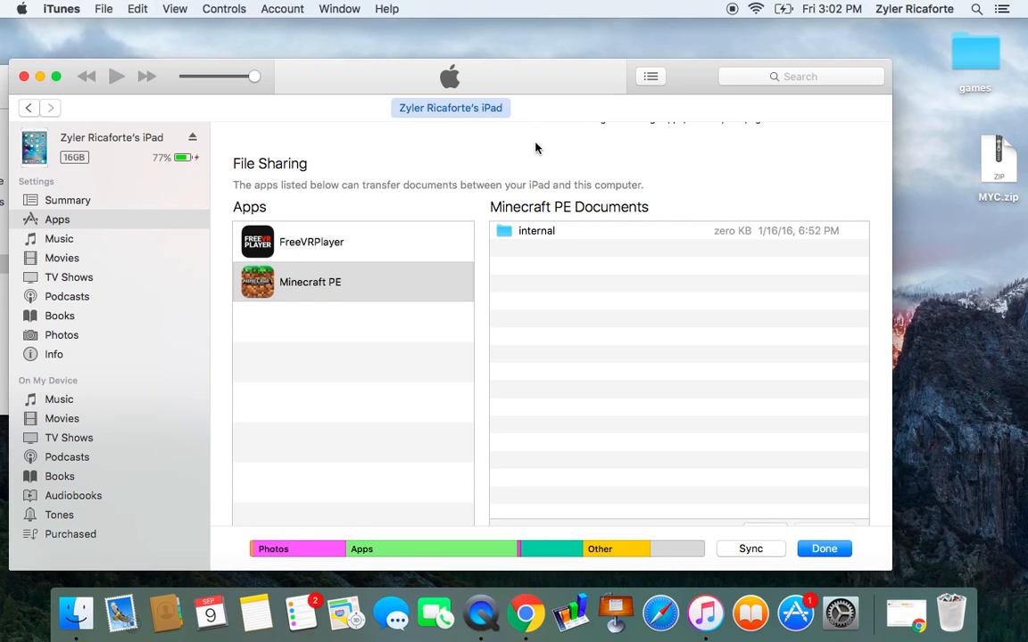
{"action": "mouse_move", "coordinate": [542, 143]}
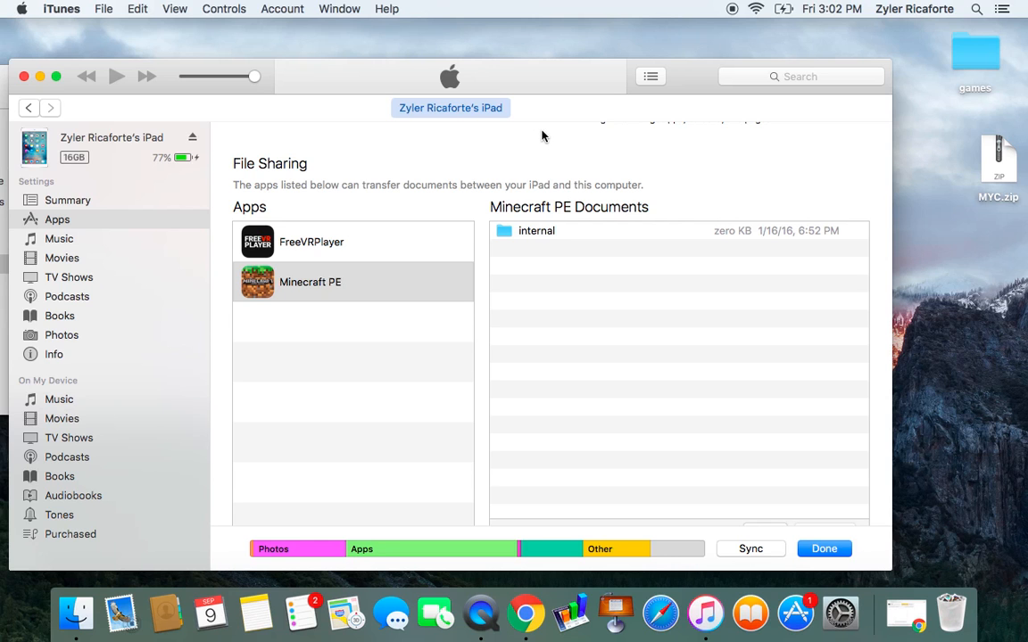
{"action": "mouse_move", "coordinate": [539, 367]}
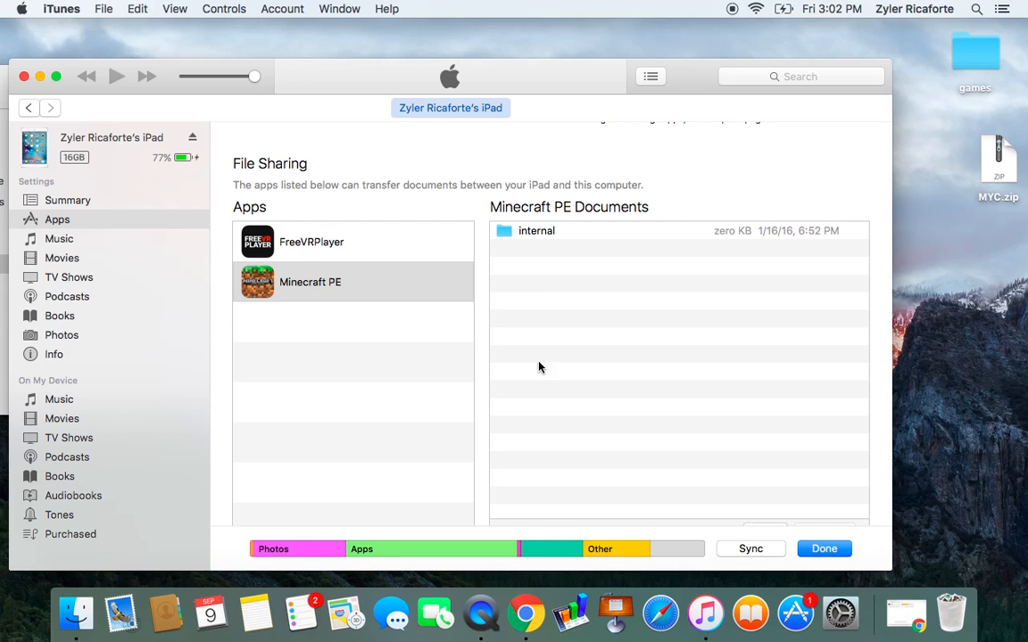
{"action": "mouse_move", "coordinate": [574, 196]}
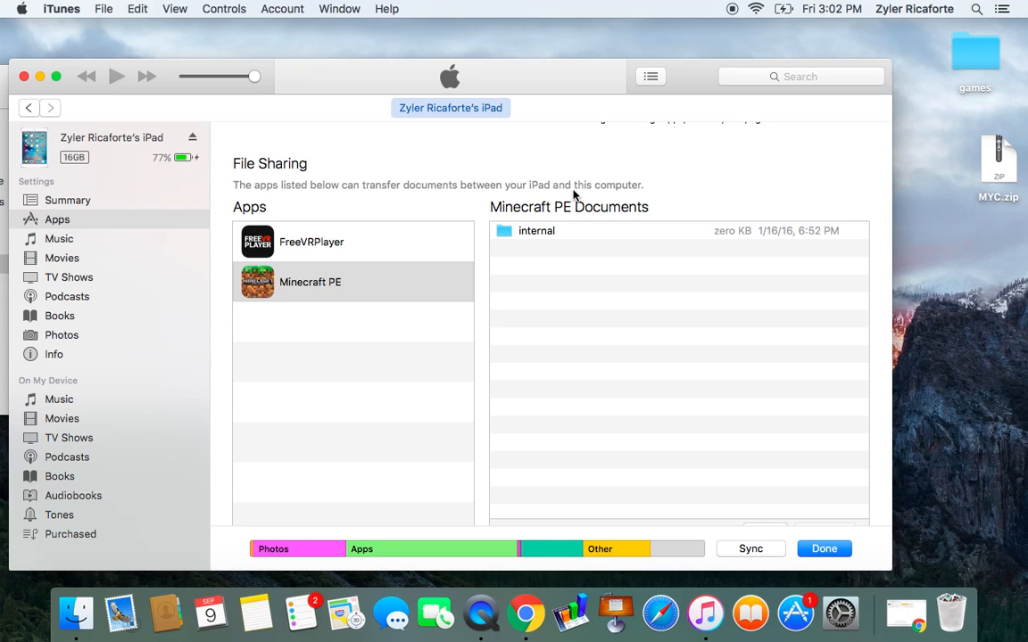
{"action": "mouse_move", "coordinate": [571, 242]}
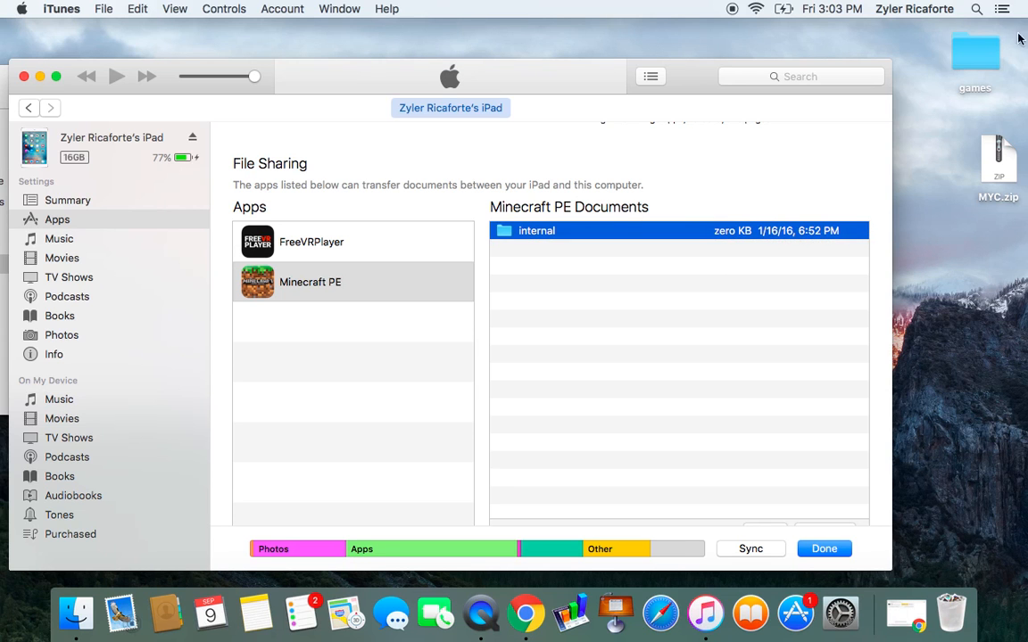
Open the desktop games folder down to minecraftWorlds to check the MYC folder.
{"action": "left_click", "coordinate": [974, 54]}
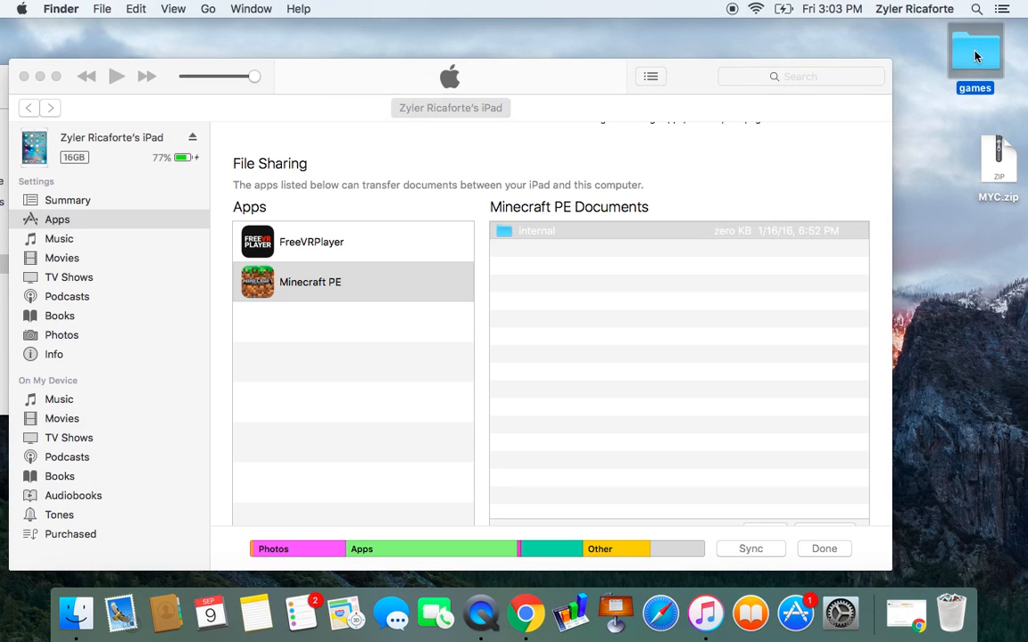
{"action": "double_click", "coordinate": [974, 50]}
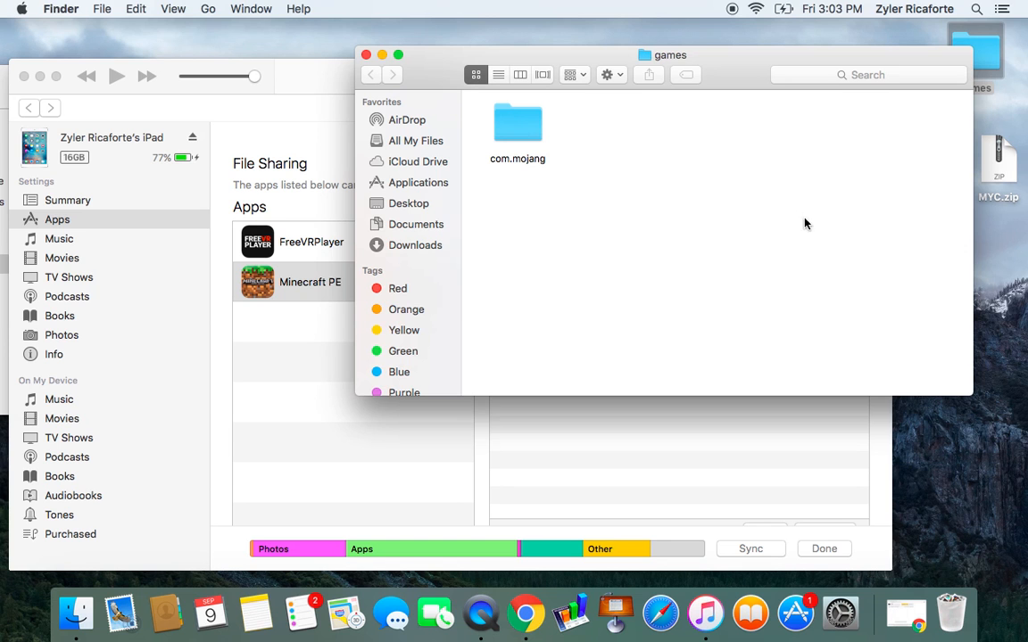
{"action": "mouse_move", "coordinate": [663, 307]}
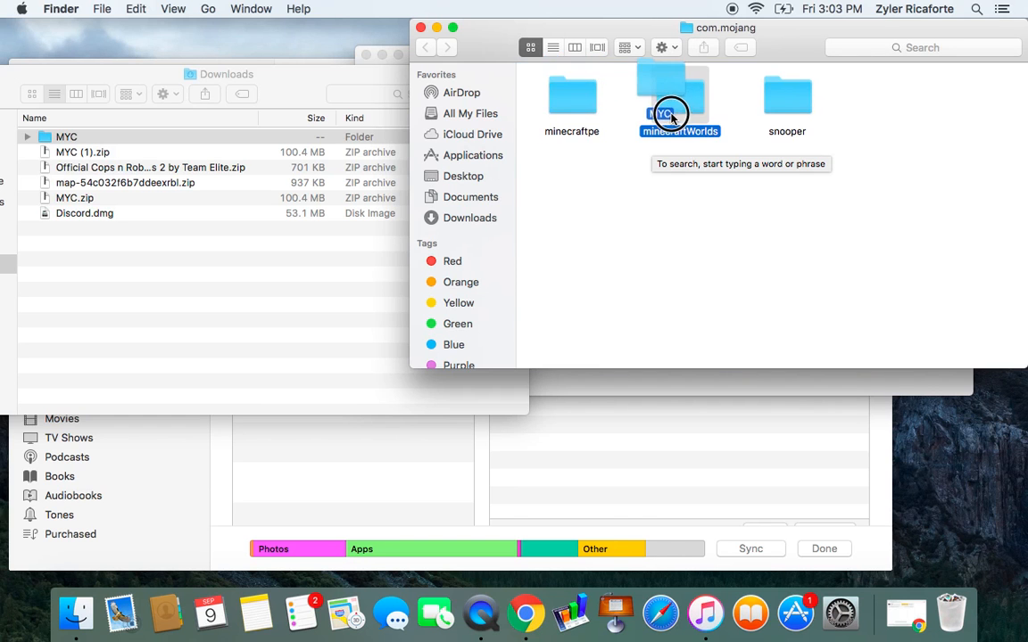
{"action": "double_click", "coordinate": [680, 98]}
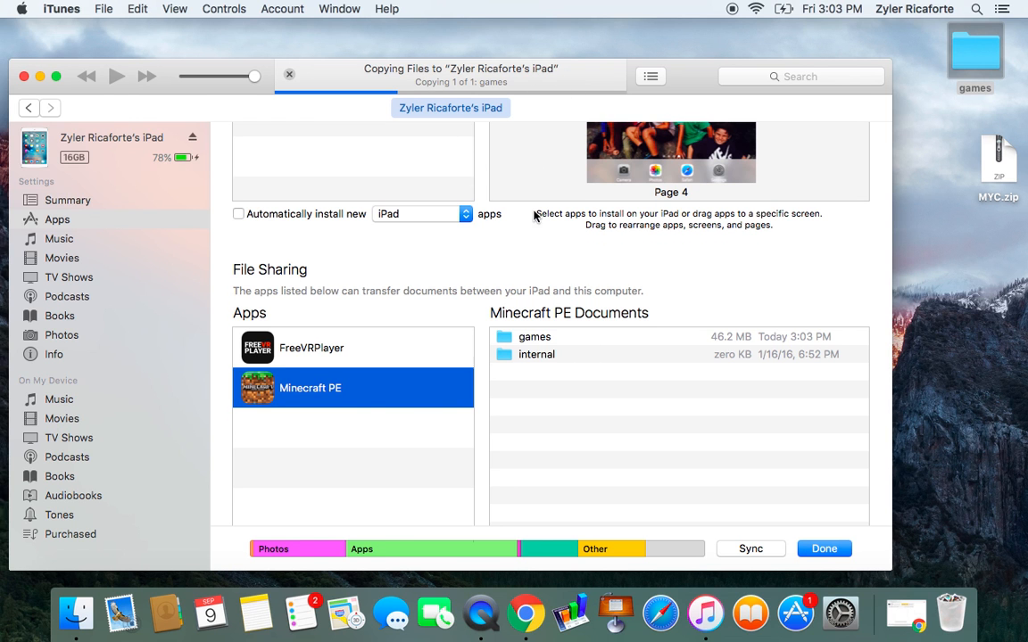
{"action": "scroll", "scroll_direction": "down", "scroll_amount": 3}
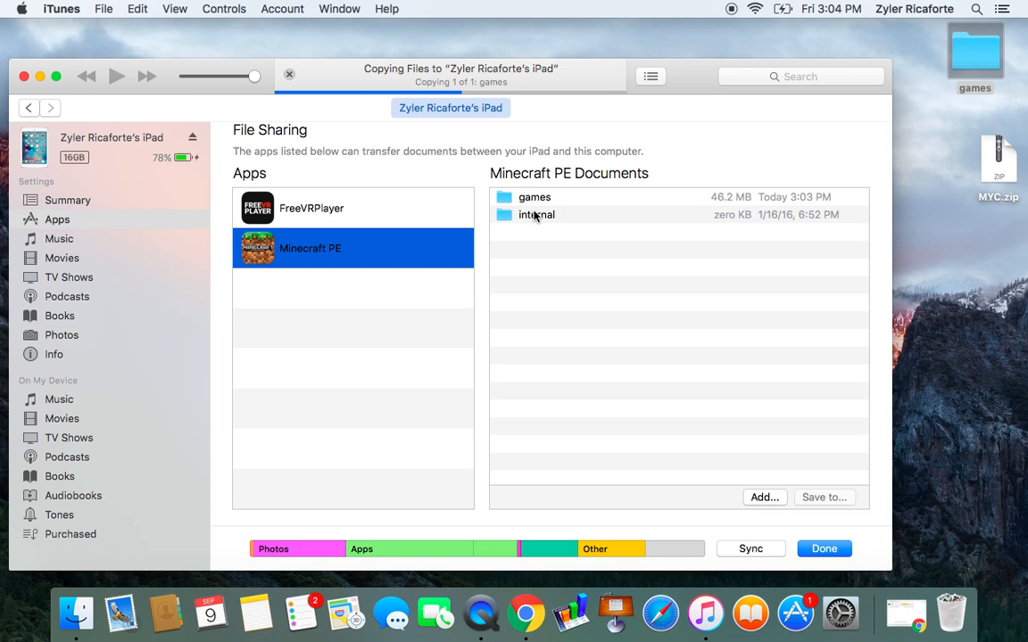
{"action": "mouse_move", "coordinate": [399, 106]}
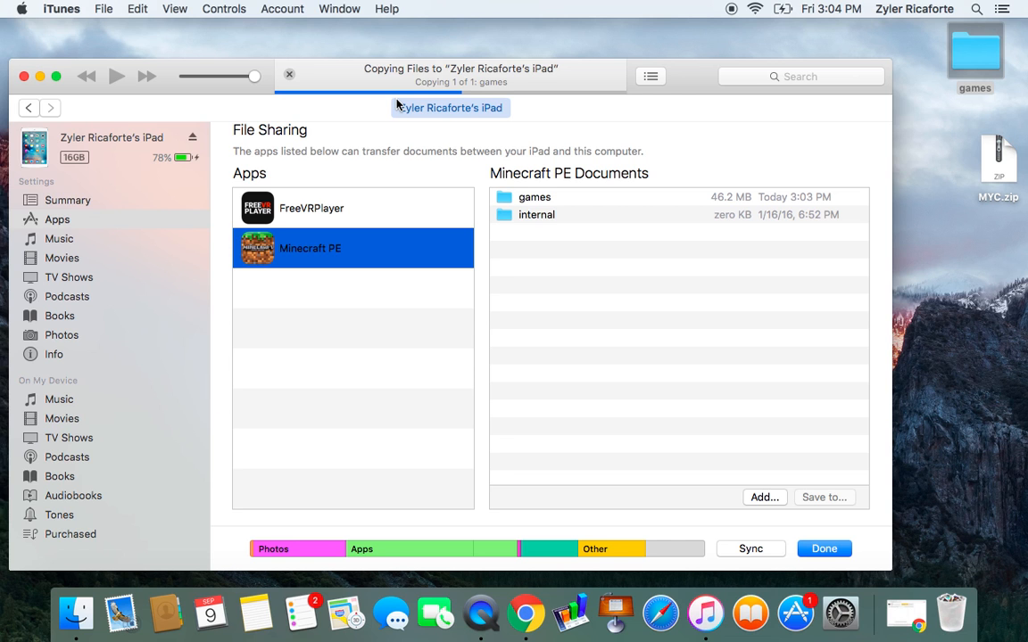
{"action": "mouse_move", "coordinate": [760, 433]}
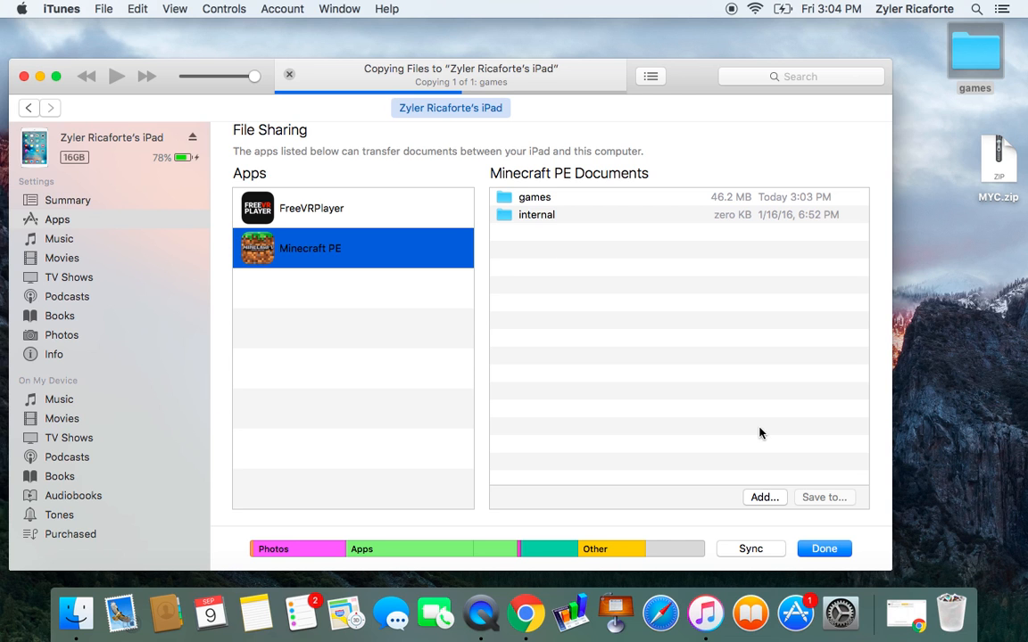